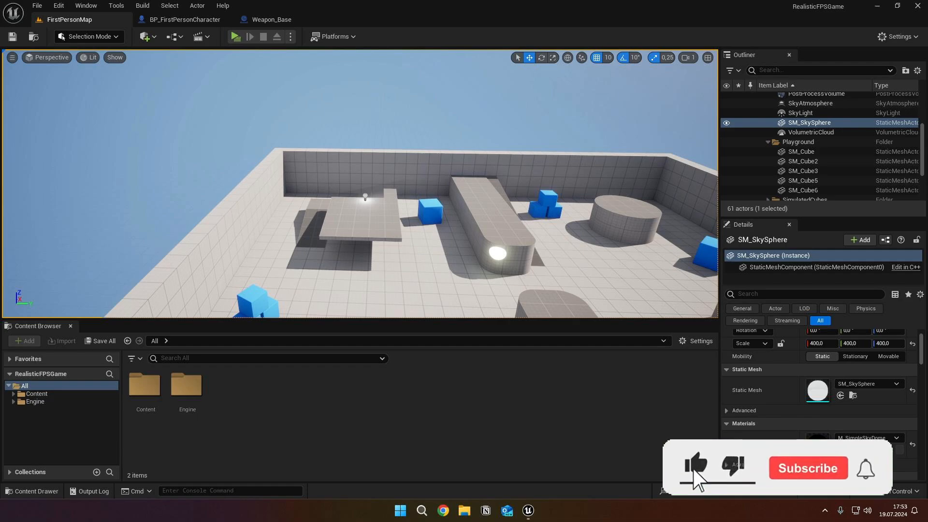
- In BP_FirstPersonCharacter, add an IA_Inspect event feeding a Branch with NOT Reloading?
click(807, 469)
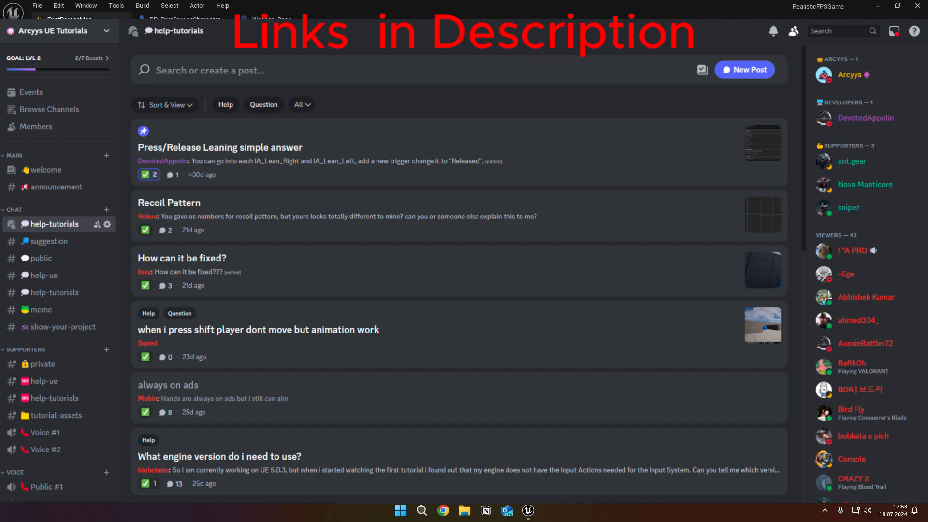
click(526, 511)
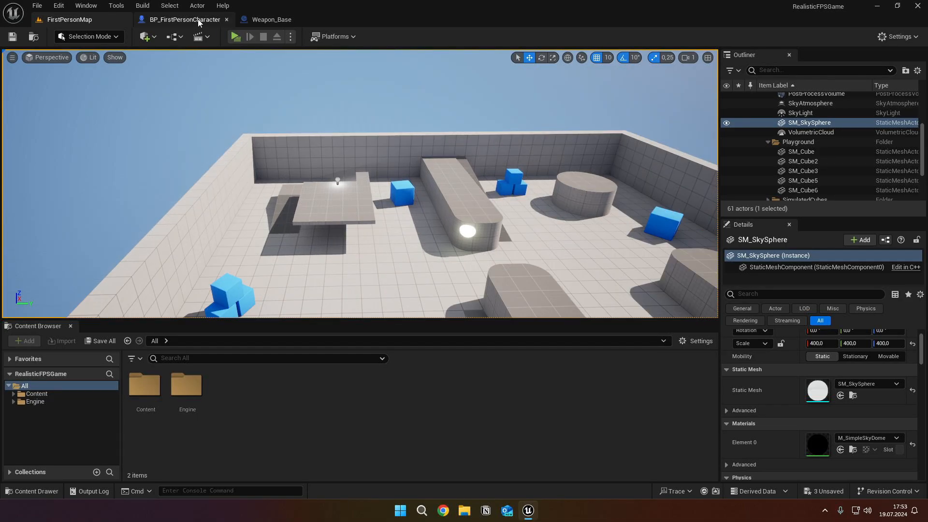
click(184, 19)
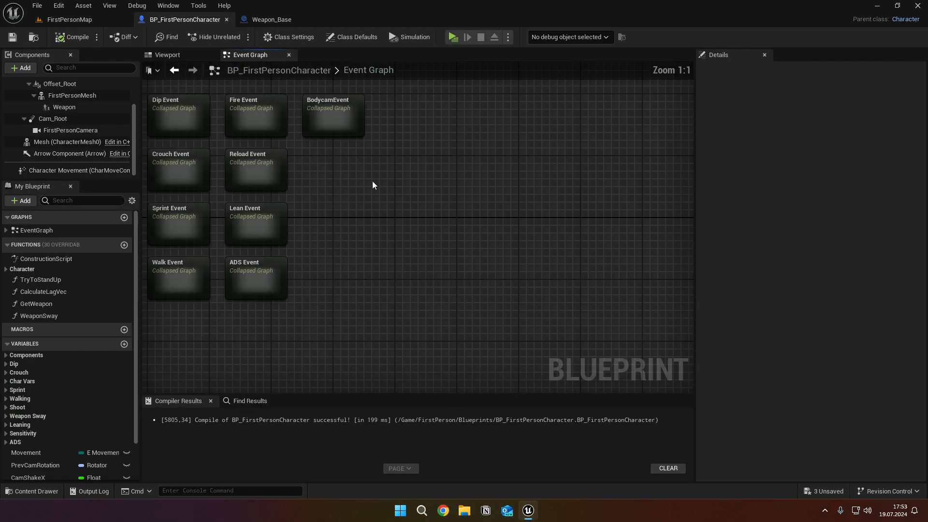
right_click(373, 185)
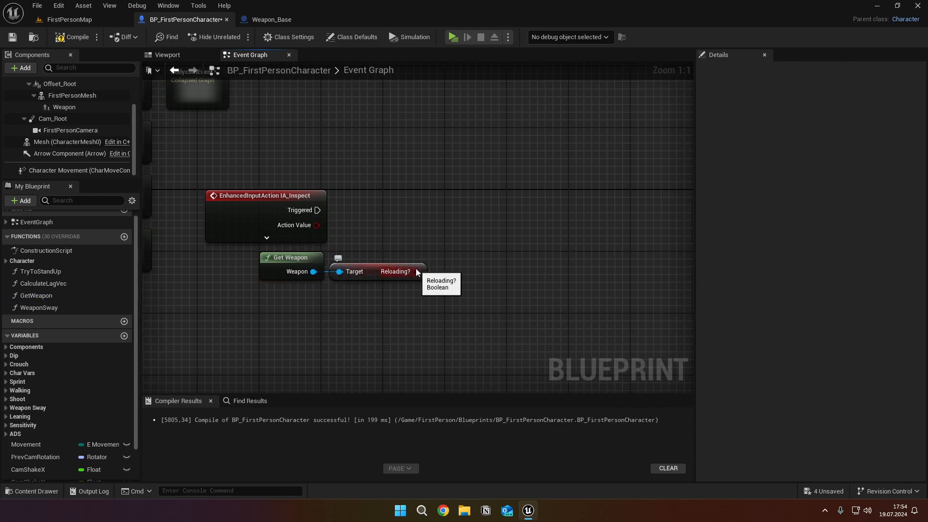
text(not bool)
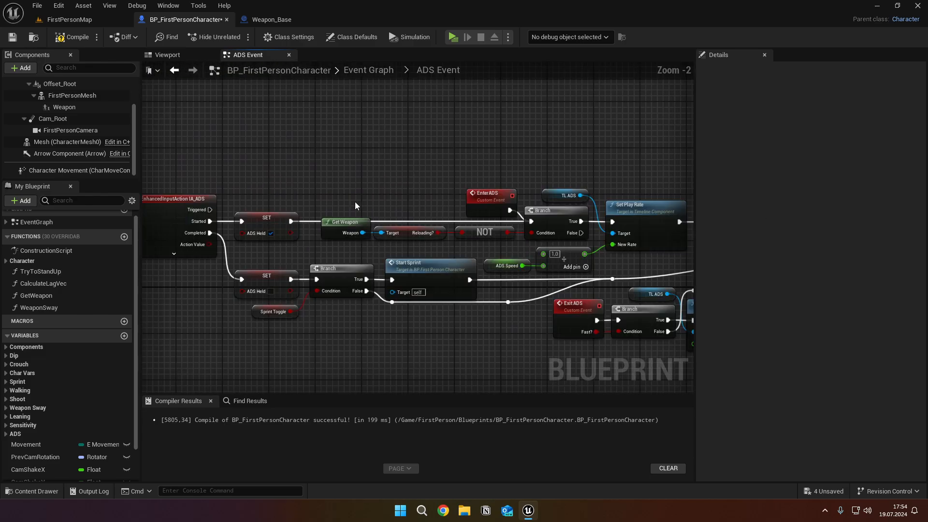
click(345, 221)
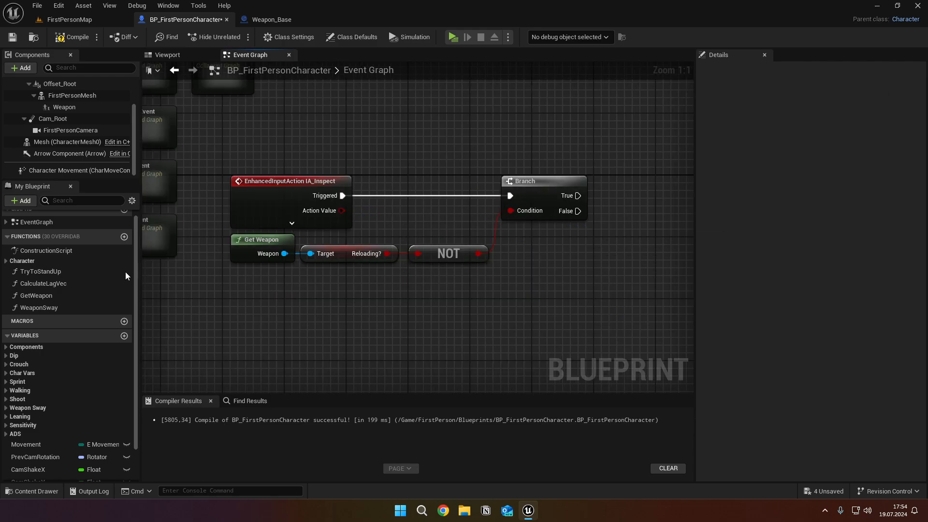
mouse_move(124, 321)
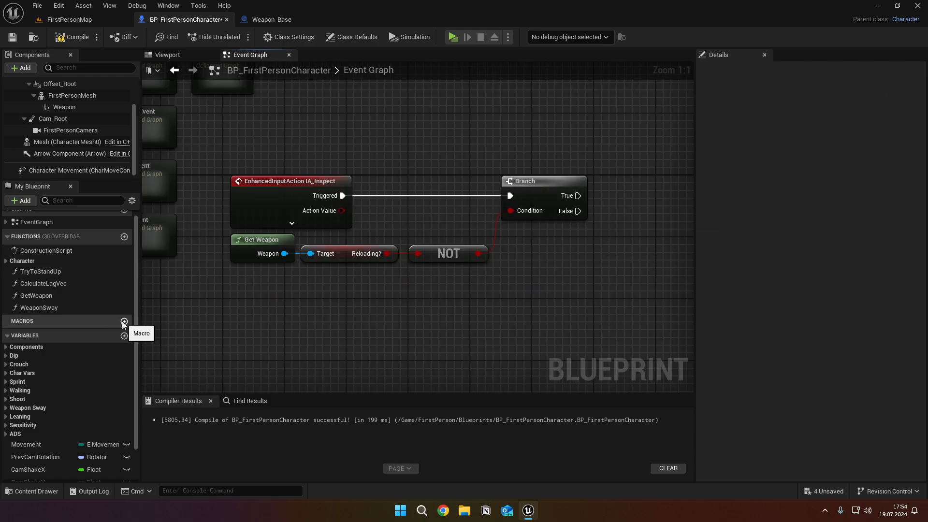
- Build a NotReloading? macro with Get Weapon, Reloading?, NOT and a Branch
click(124, 322)
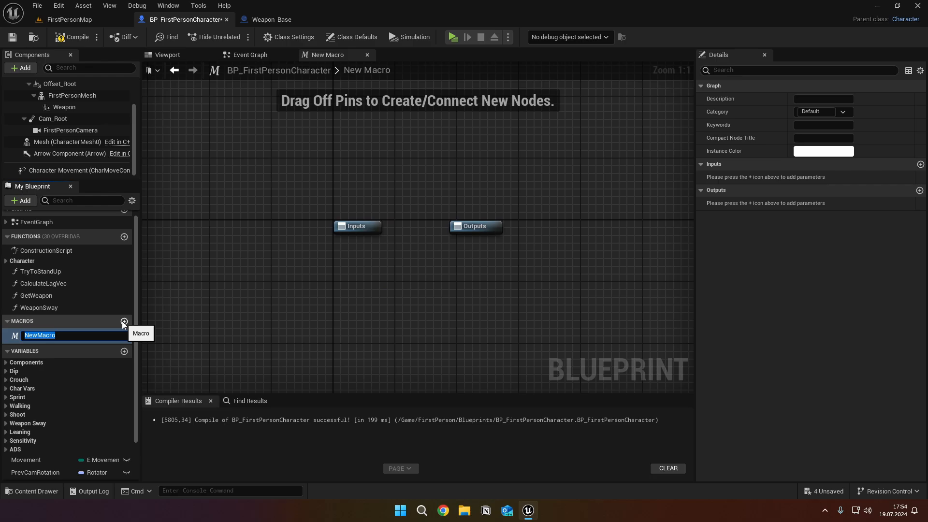
text(Not)
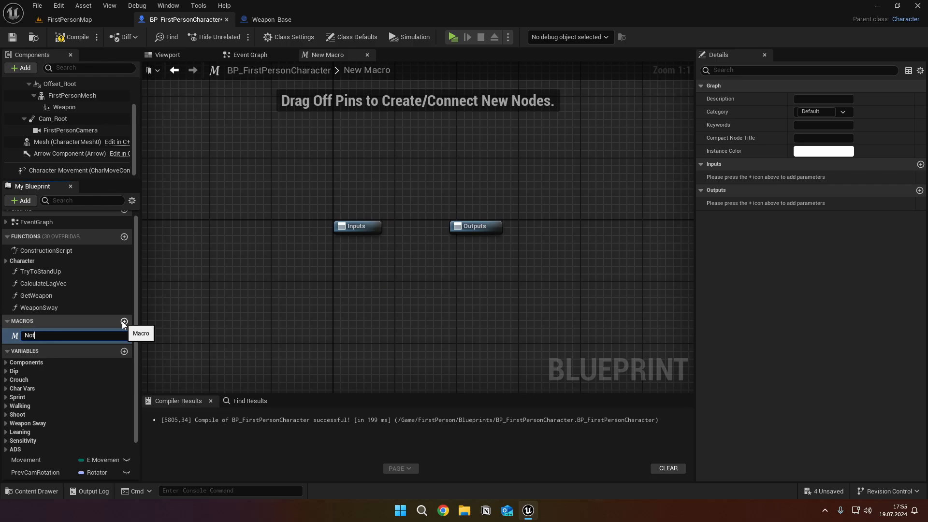
text(Reloading?)
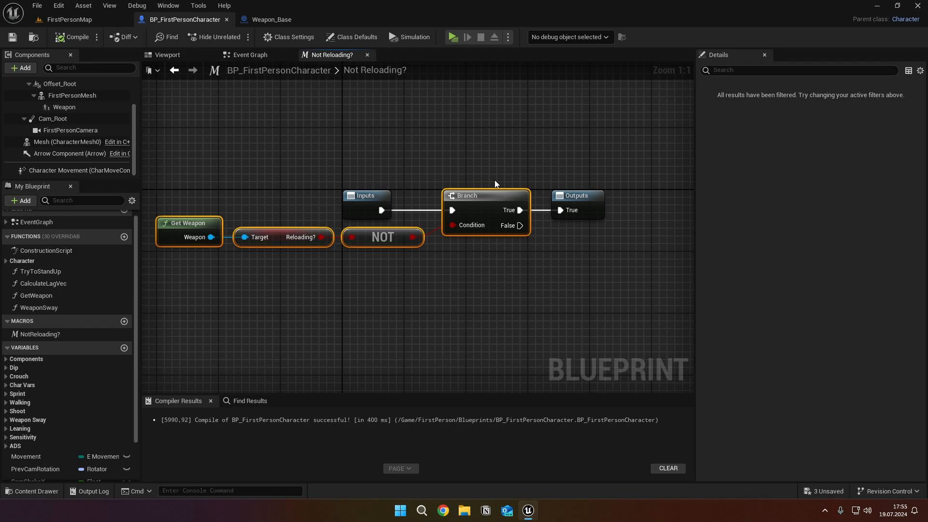
click(250, 55)
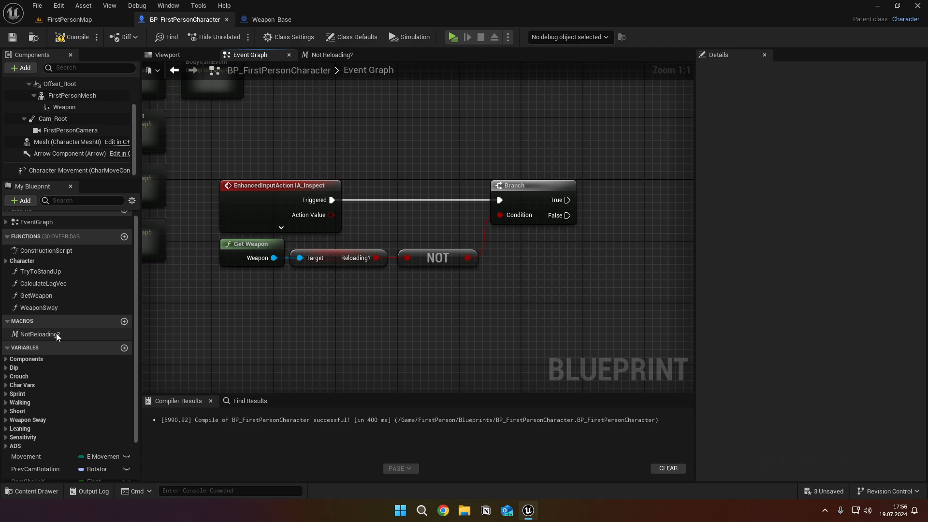
- Exit ADS on Walking or Crouching, then set a new Inspecting? boolean true if unset
click(72, 37)
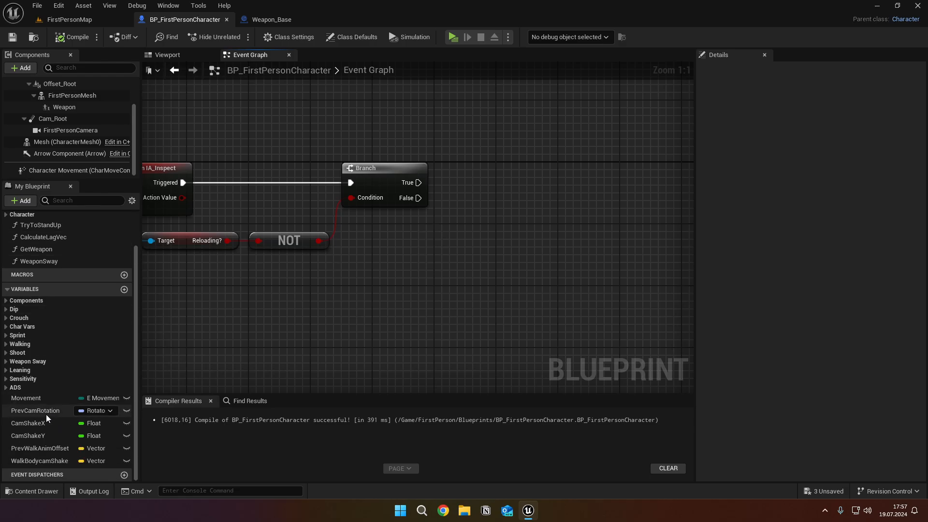
click(26, 398)
text(ex)
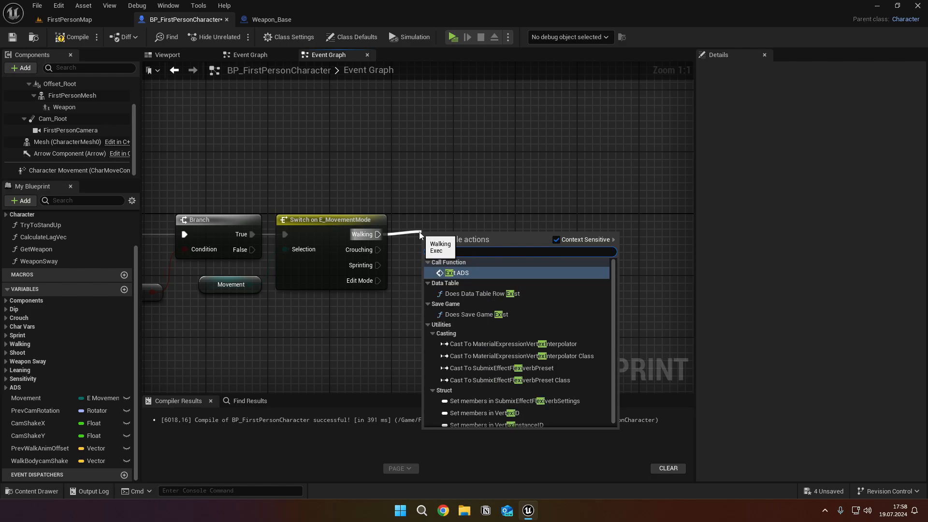
click(458, 272)
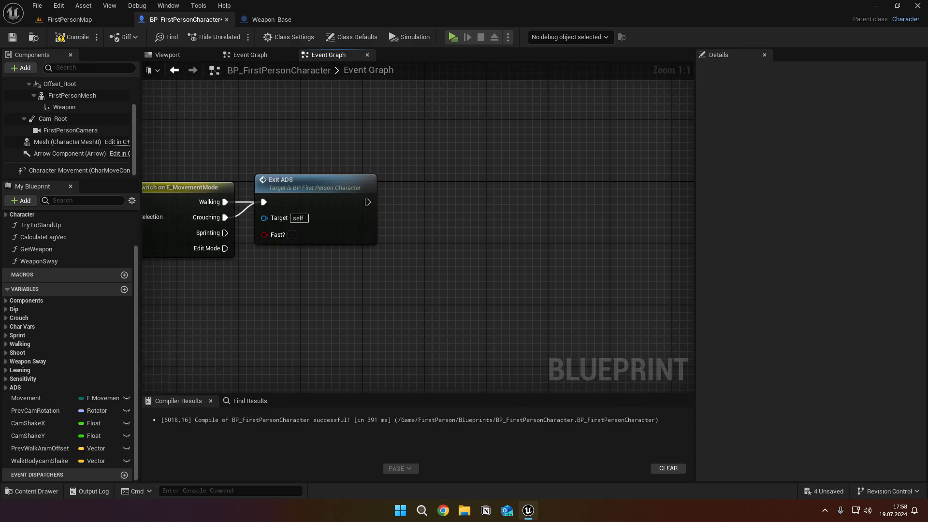
mouse_move(124, 291)
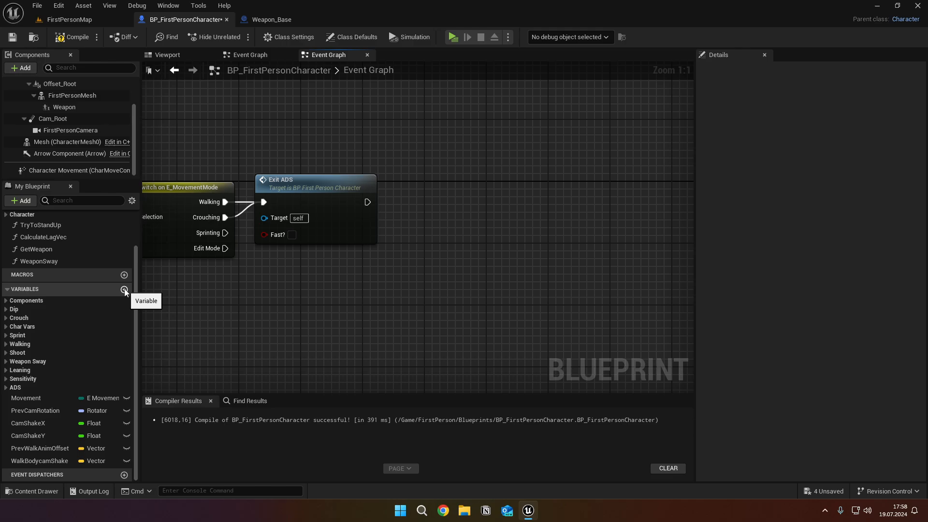
click(124, 289)
text(Inspecting?)
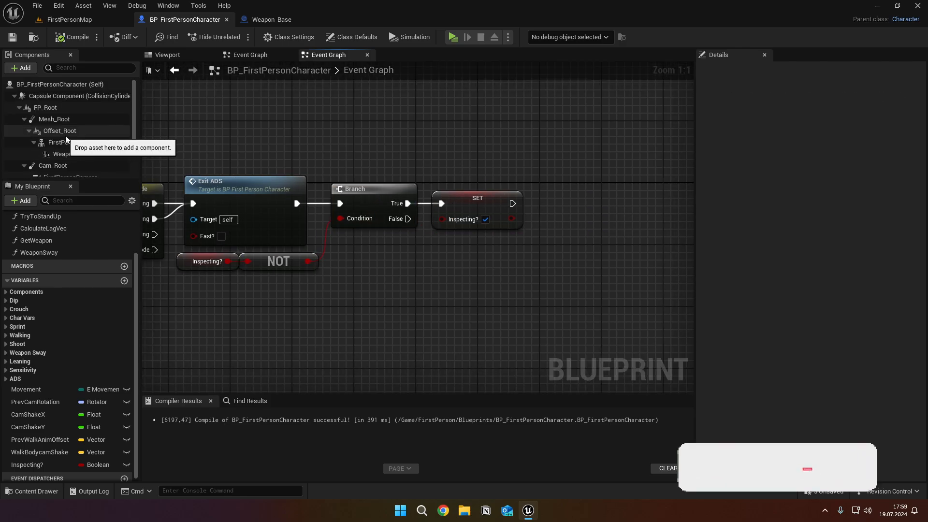
- Play FP_PS_Inspect_Montage on the FirstPersonMesh
click(72, 127)
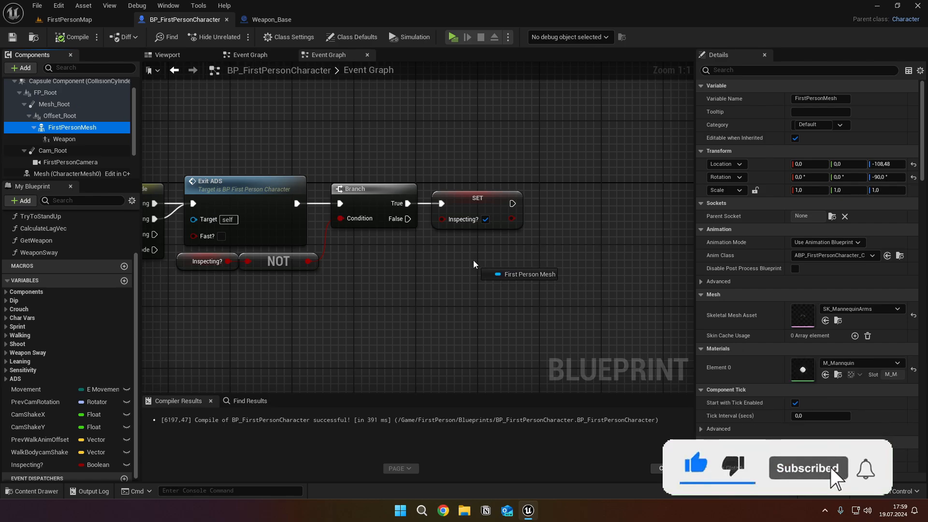
text(play mo)
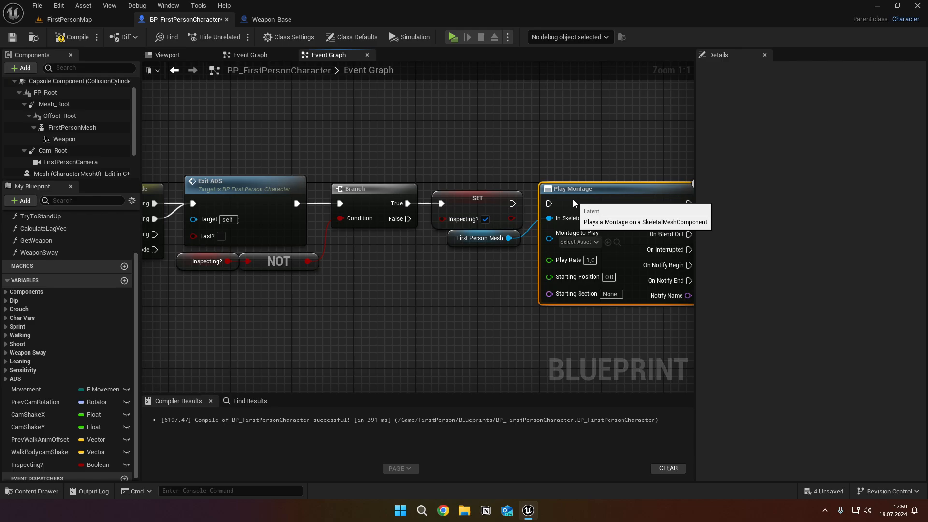
mouse_move(553, 158)
text(F)
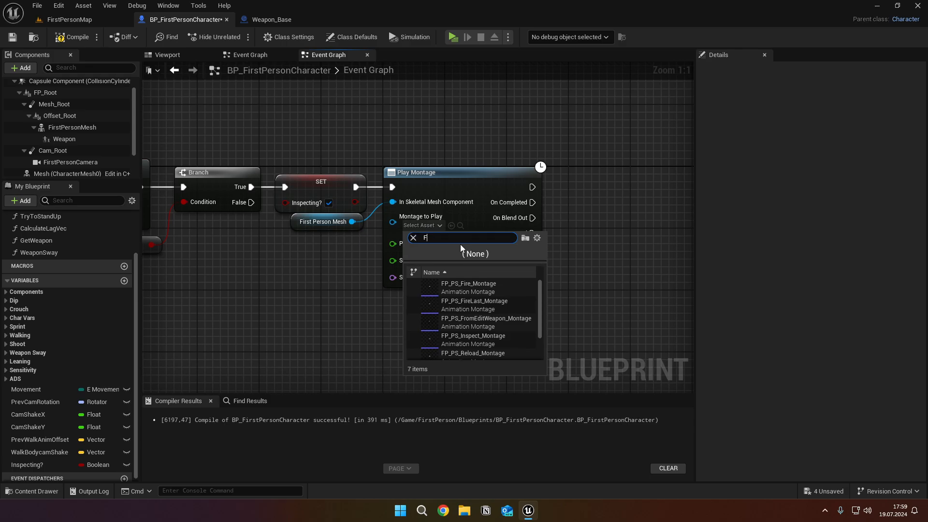
text(P_PS_Ins)
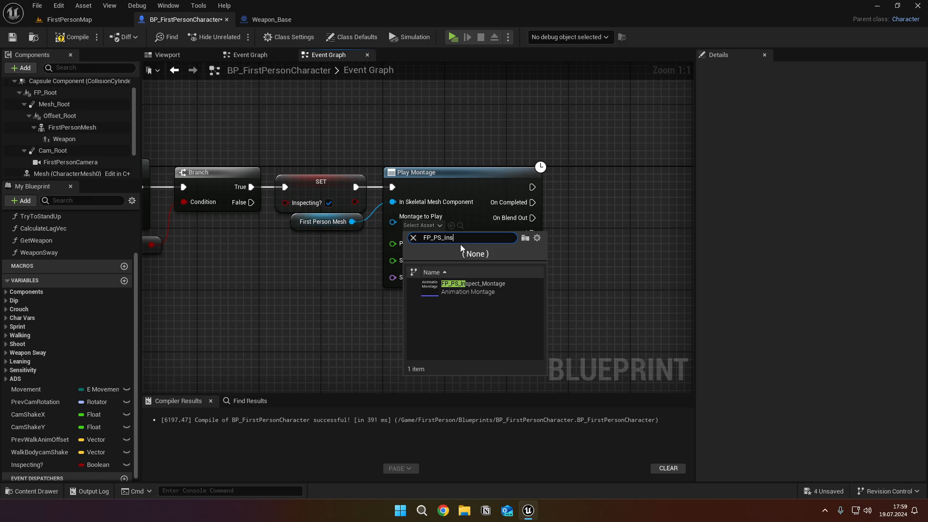
click(472, 287)
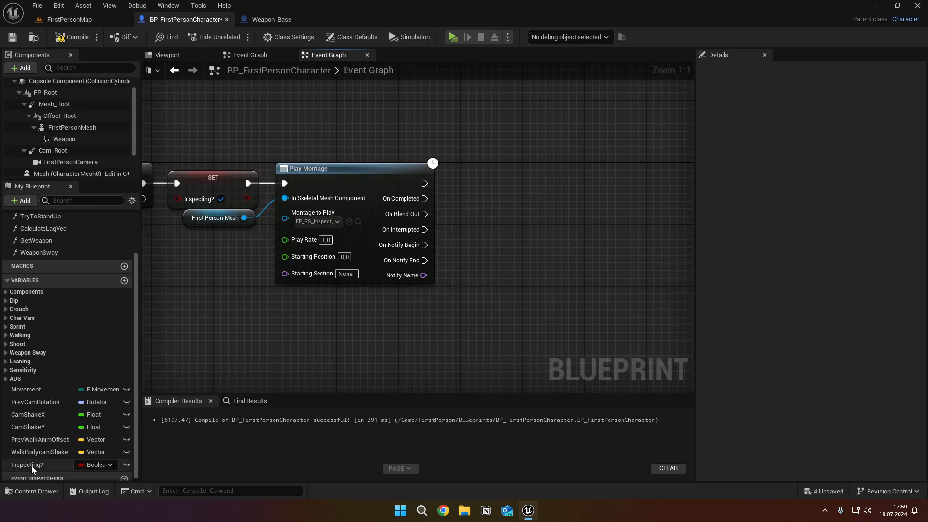
- After a 3.1-second Retriggerable Delay, set Inspecting? false and branch on ADS Held
click(498, 219)
text(Ret)
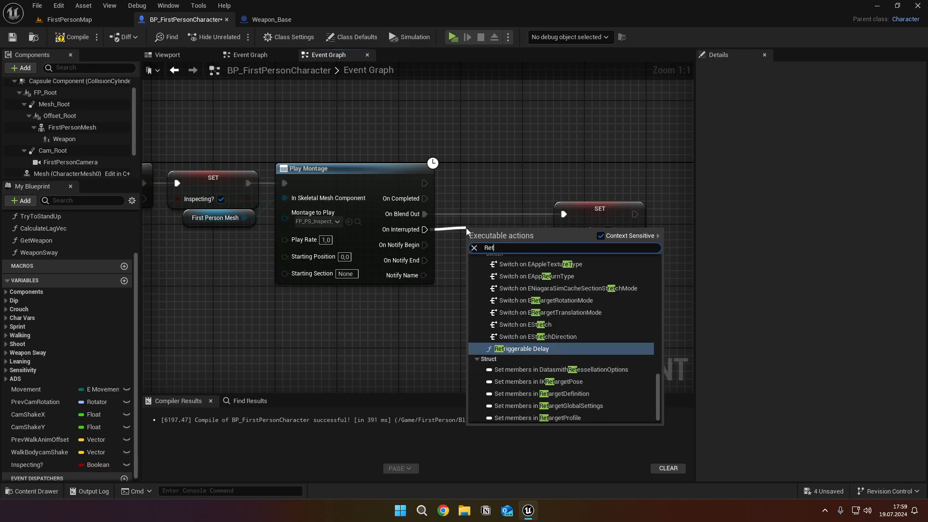
click(522, 349)
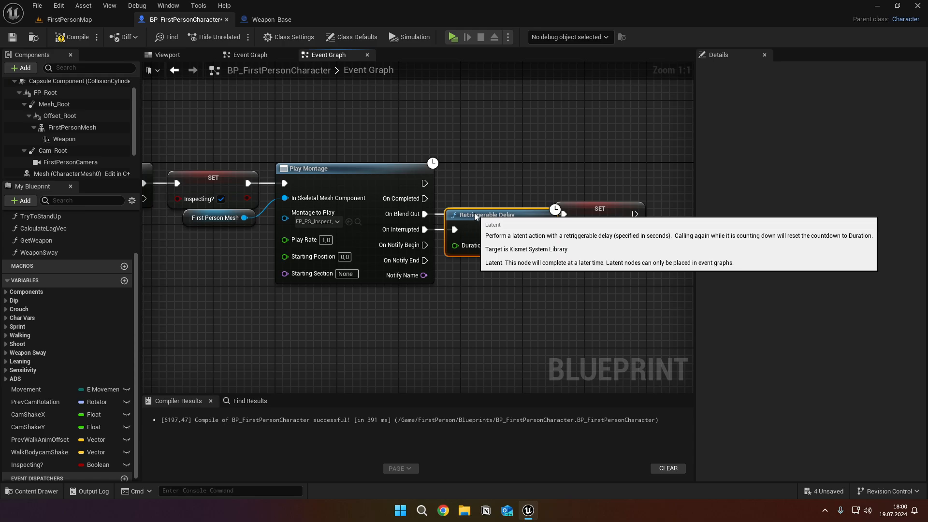
click(614, 208)
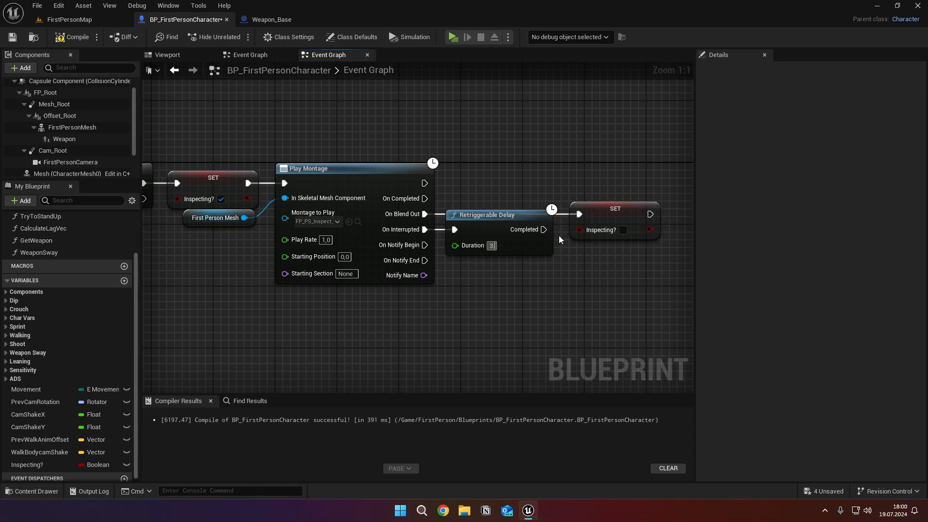
text(3.1)
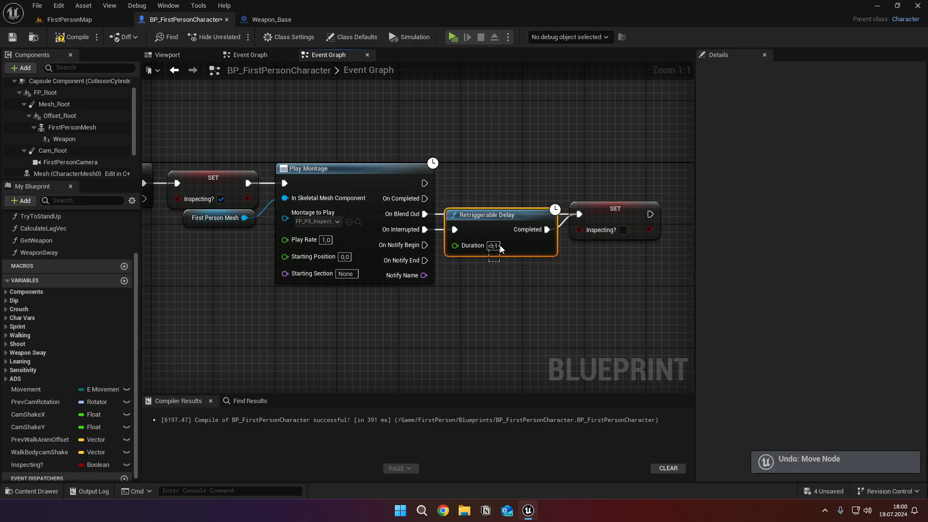
click(494, 245)
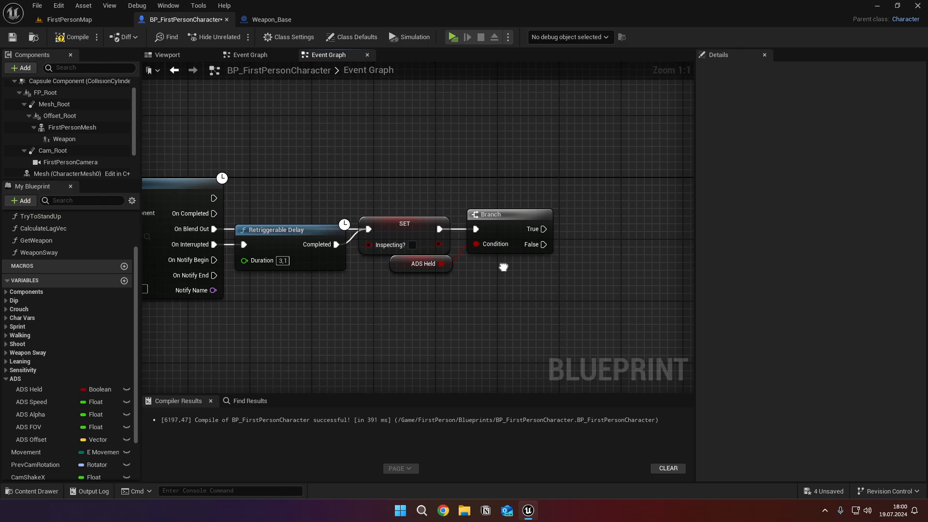
- Add an Enter ADS call on the ADS Held branch's True path
drag(490, 227, 529, 227)
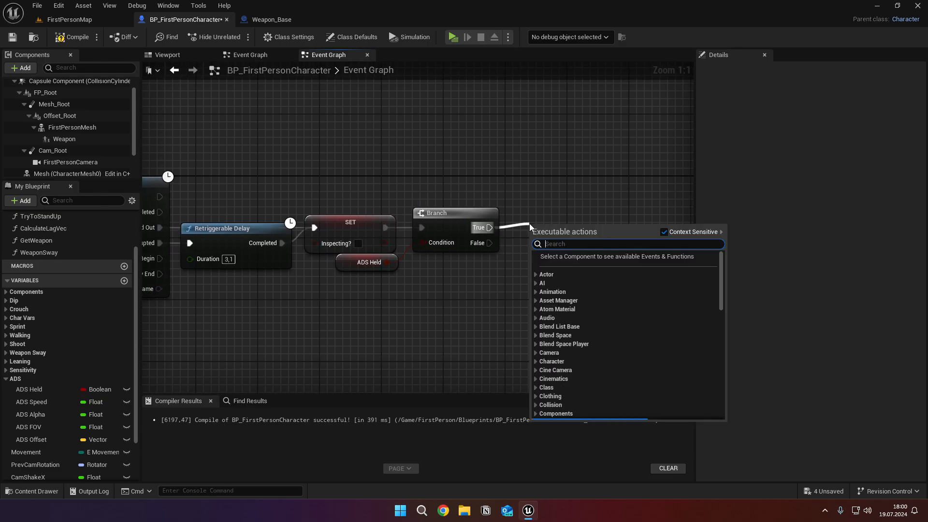
text(Enter Ads)
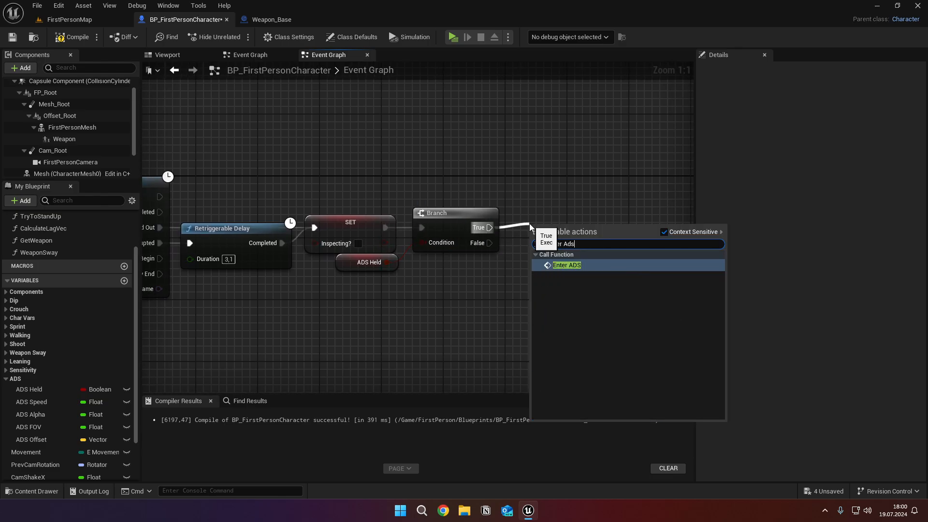
click(566, 264)
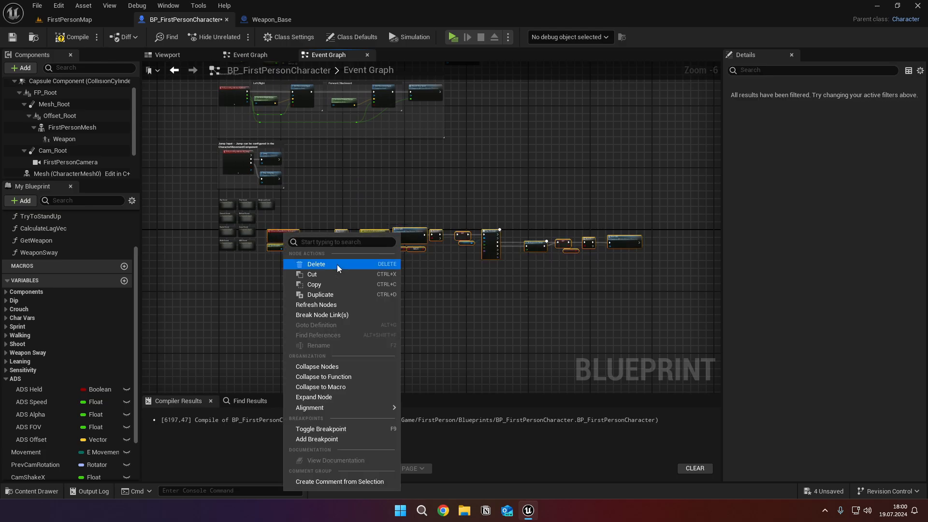
- Collapse the inspect nodes into an Inspect Event graph
click(316, 366)
text(Inspect Event)
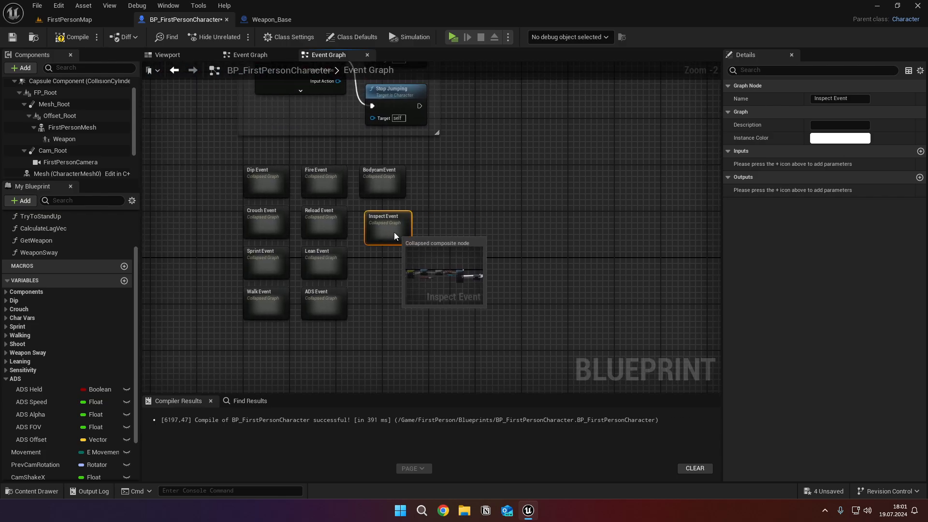
click(451, 37)
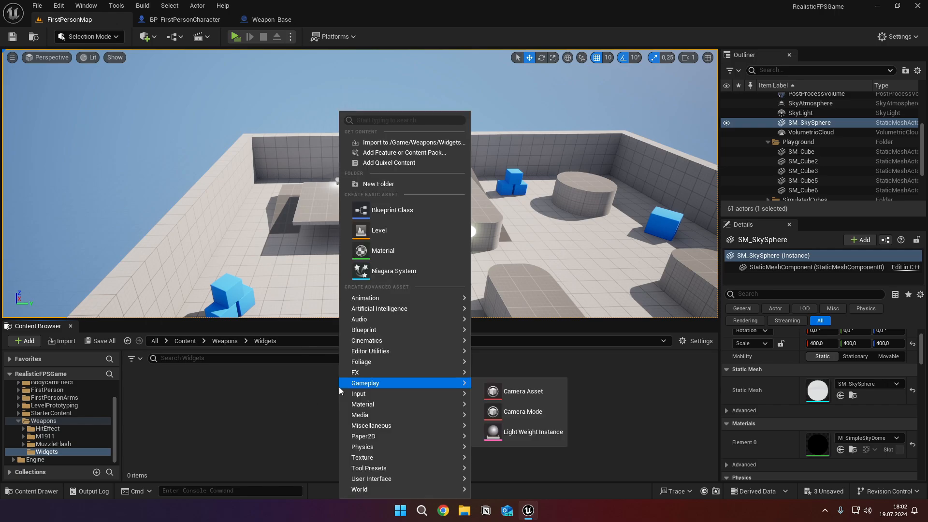
mouse_move(371, 478)
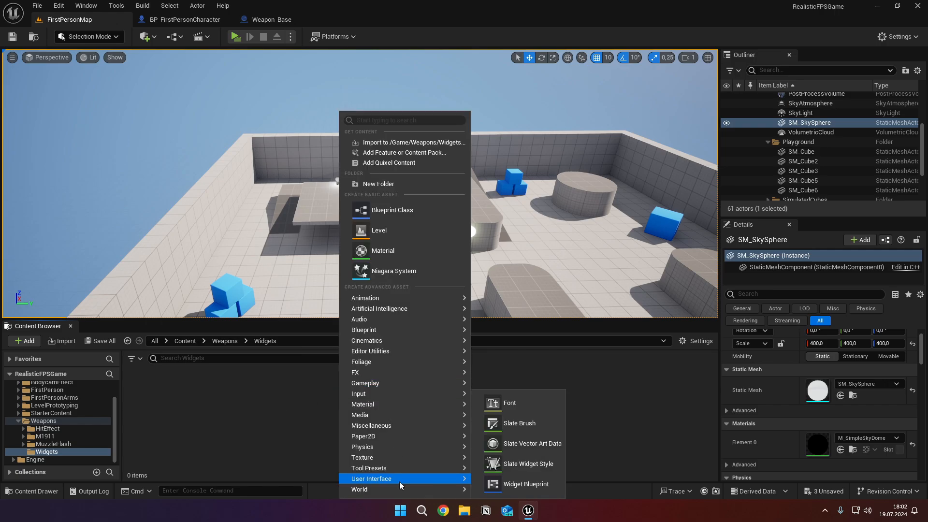
- Create a User Widget blueprint named W_AmmoDisplay in Weapons/Widgets and open it
click(523, 483)
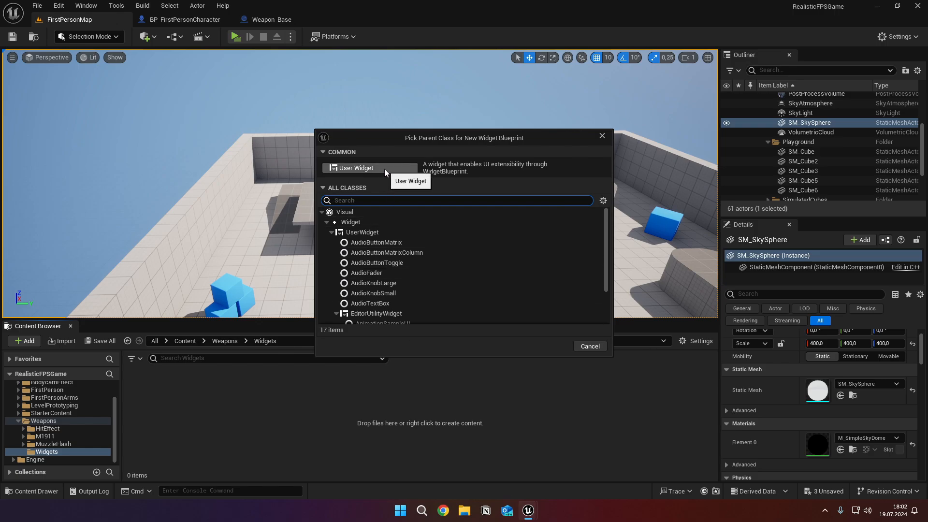
click(356, 168)
text(W_AmmoDisplay)
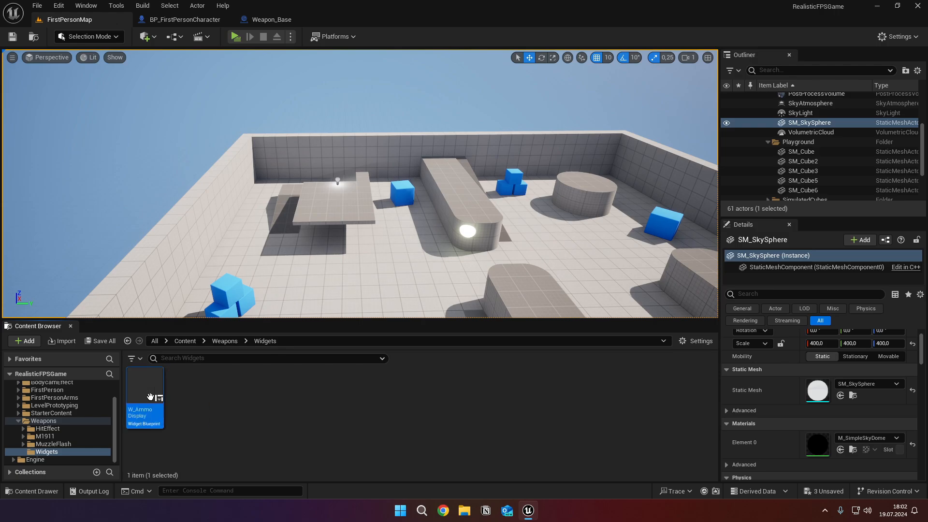
mouse_move(150, 396)
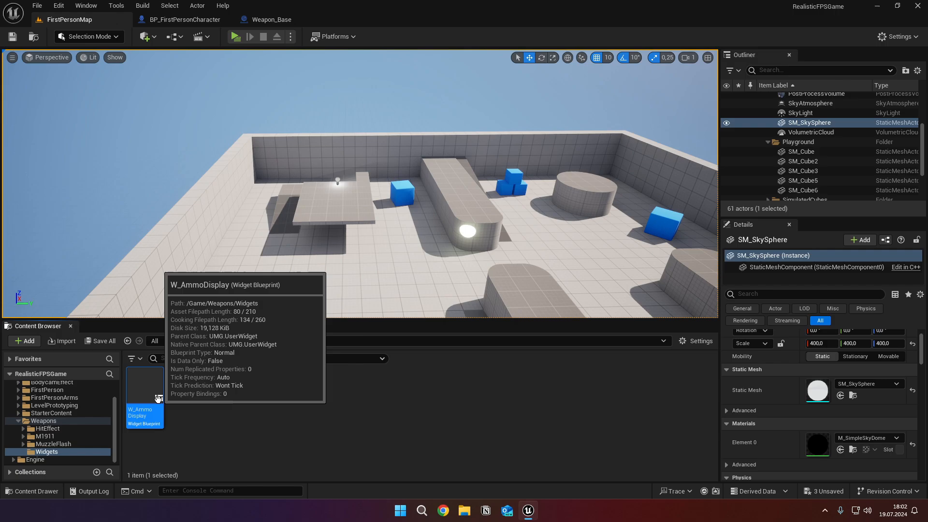
double_click(144, 388)
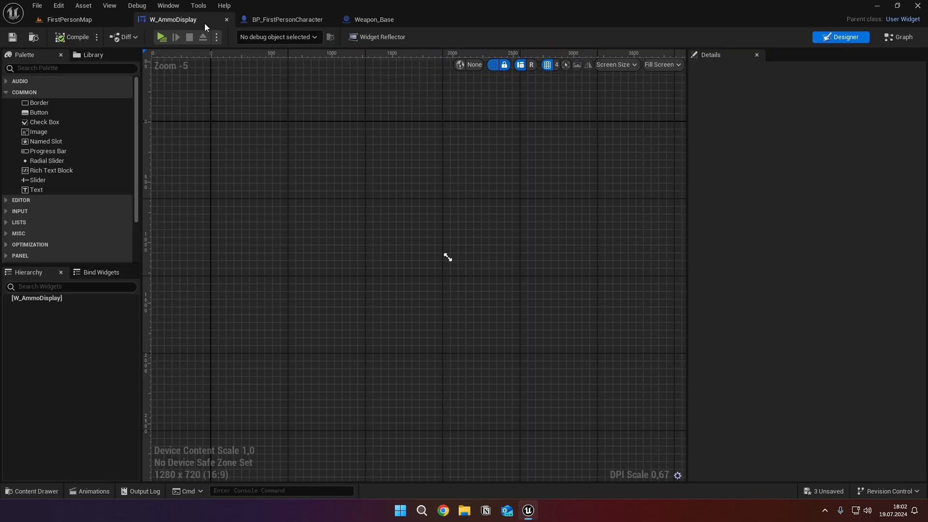
- Add a Horizontal Box with texts and a spacer; make T_CurrentAmmo grey showing 10
text(horizo)
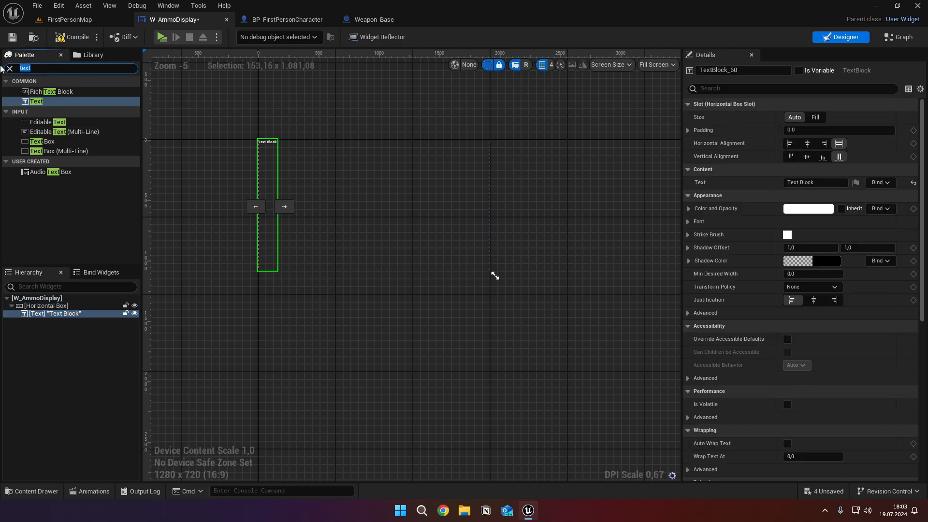
text(spacer)
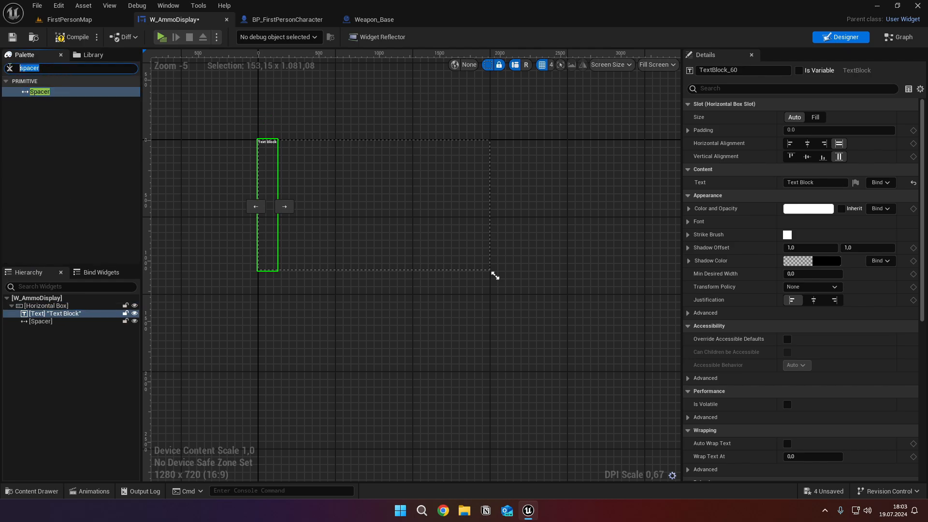
text(text)
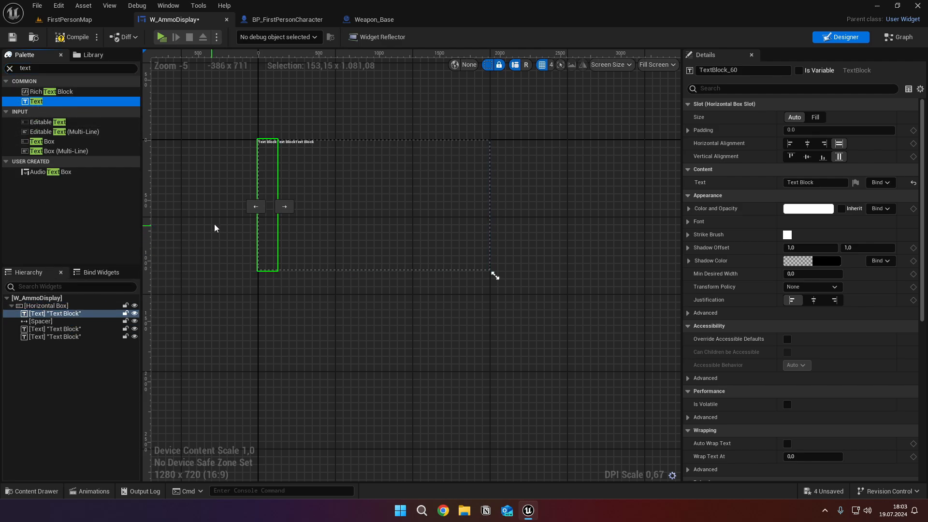
double_click(743, 69)
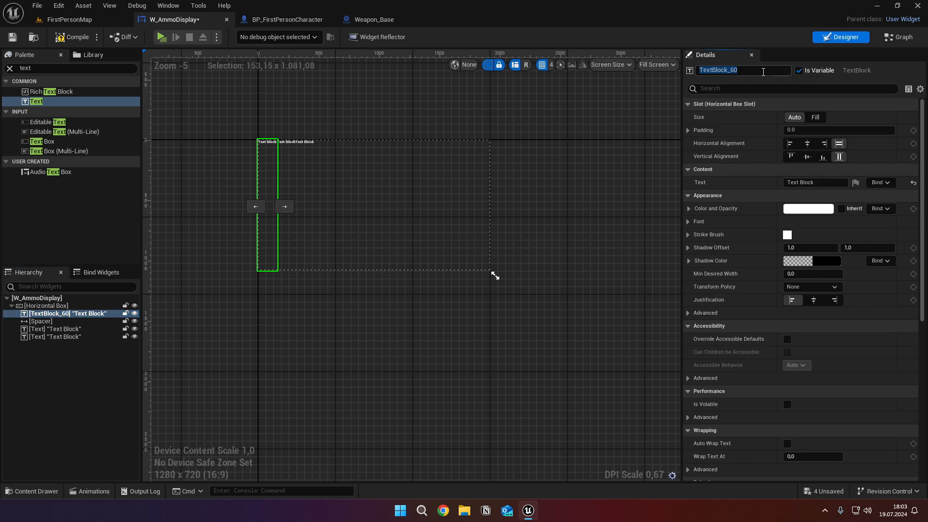
text(C)
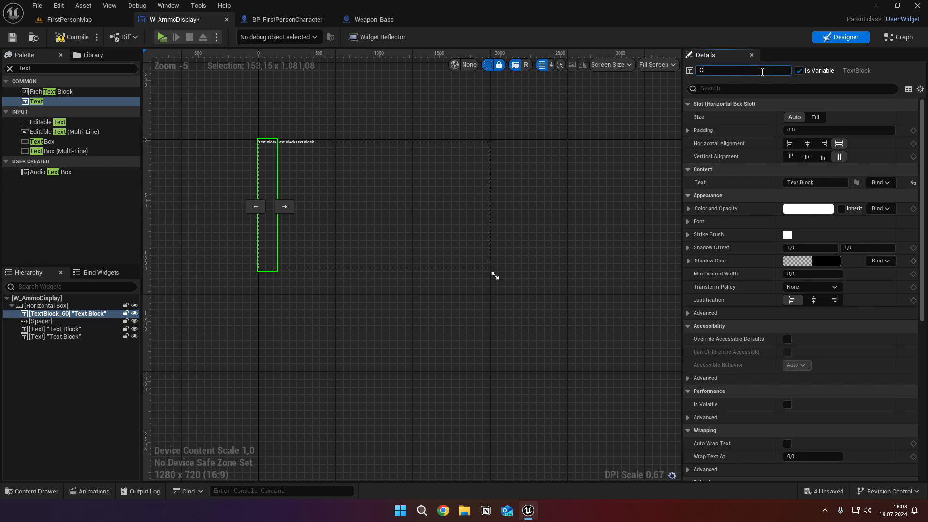
text(T_CurrentAmmo)
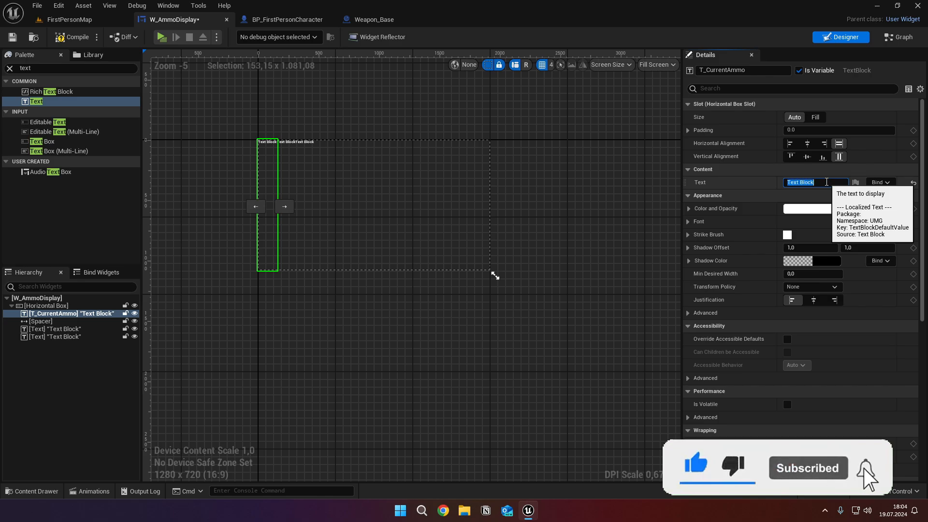
text(10)
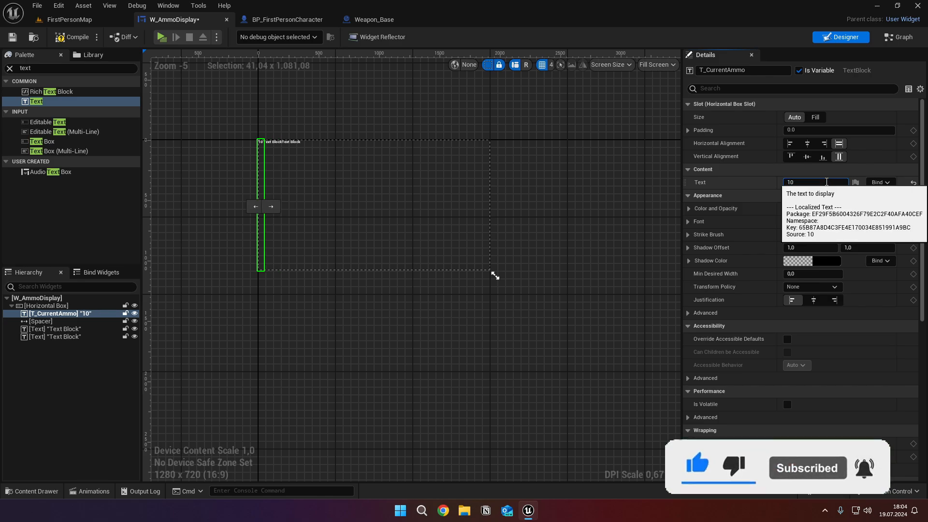
click(809, 209)
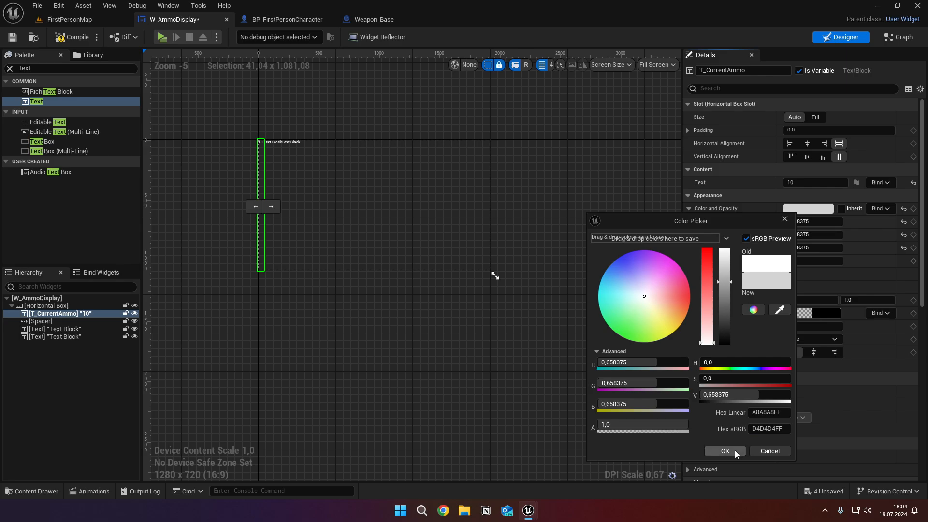
click(724, 451)
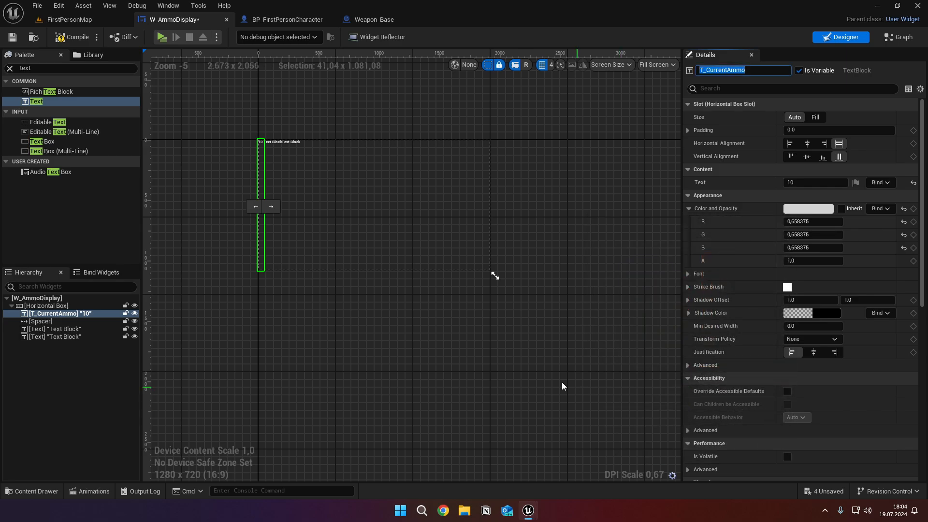
- Set the spacer size to 10.0 and add a red (FF5151FF) '/' text
click(40, 321)
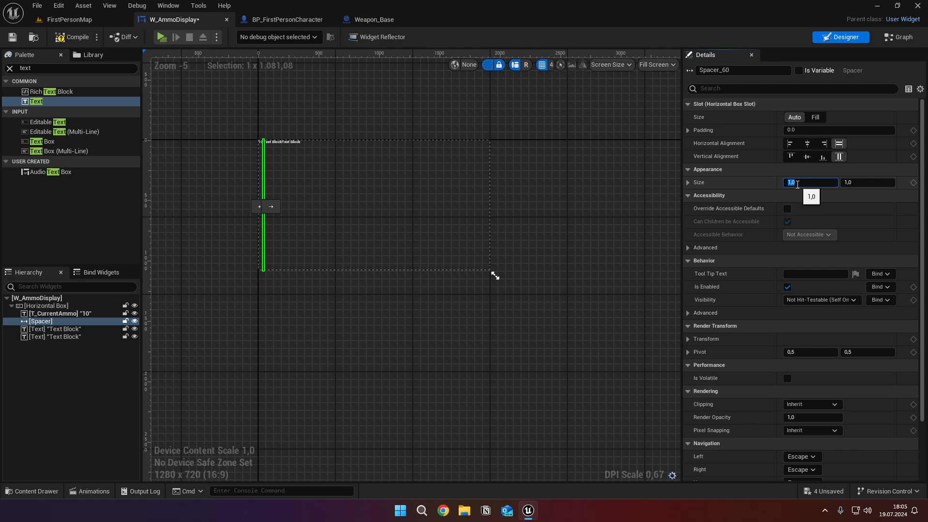
text(10.0)
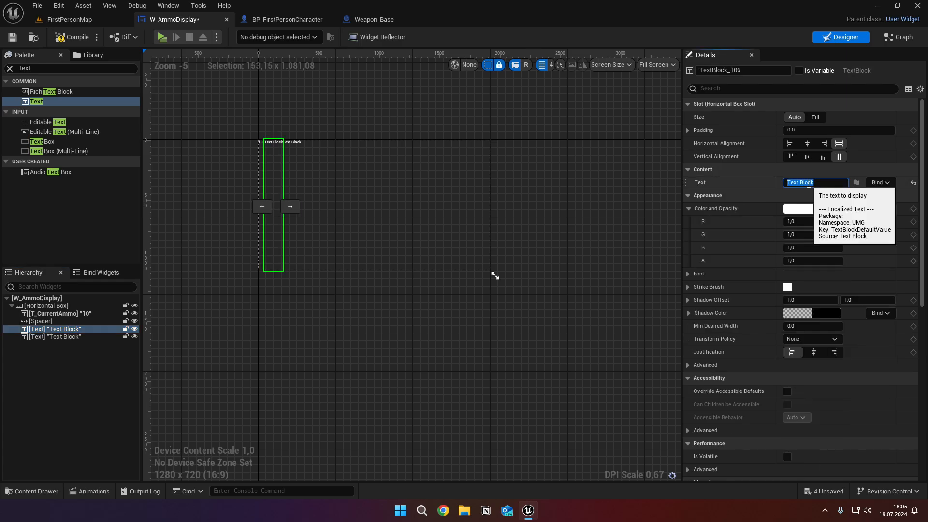
text(/)
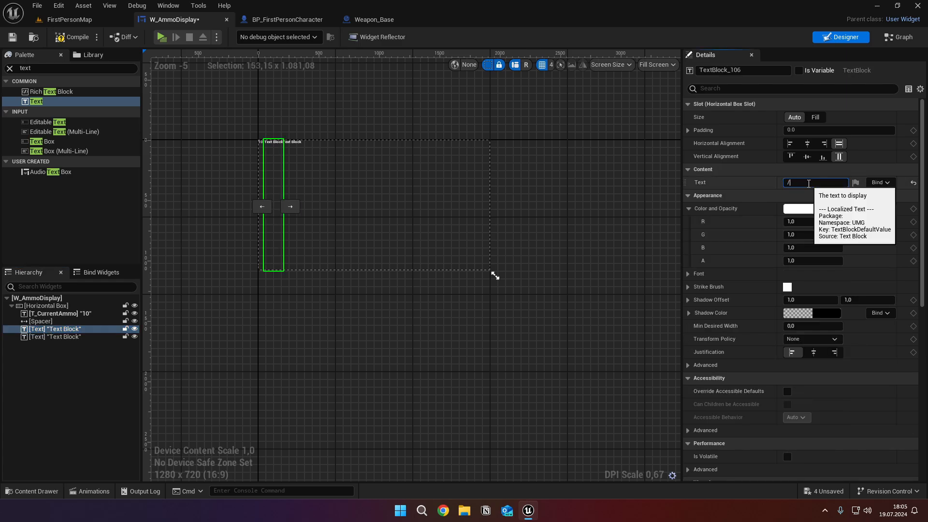
click(797, 208)
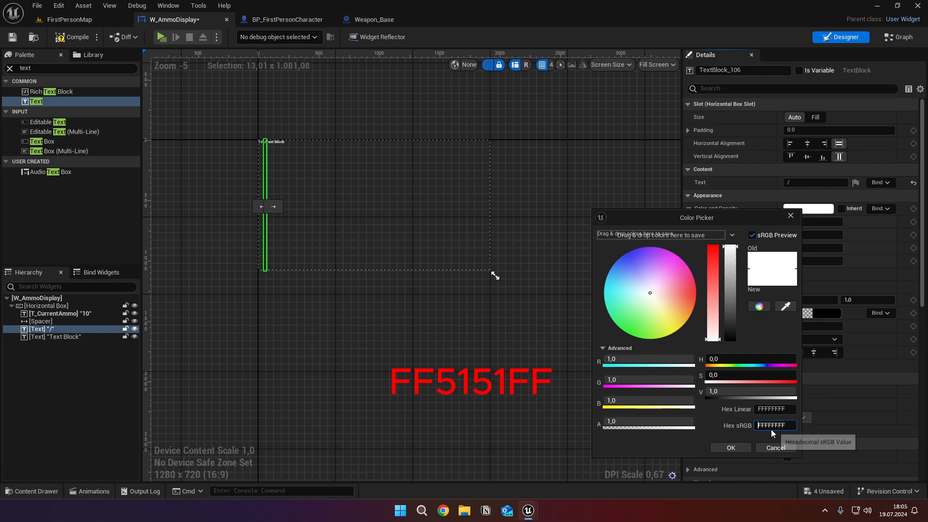
text(FF5151FF)
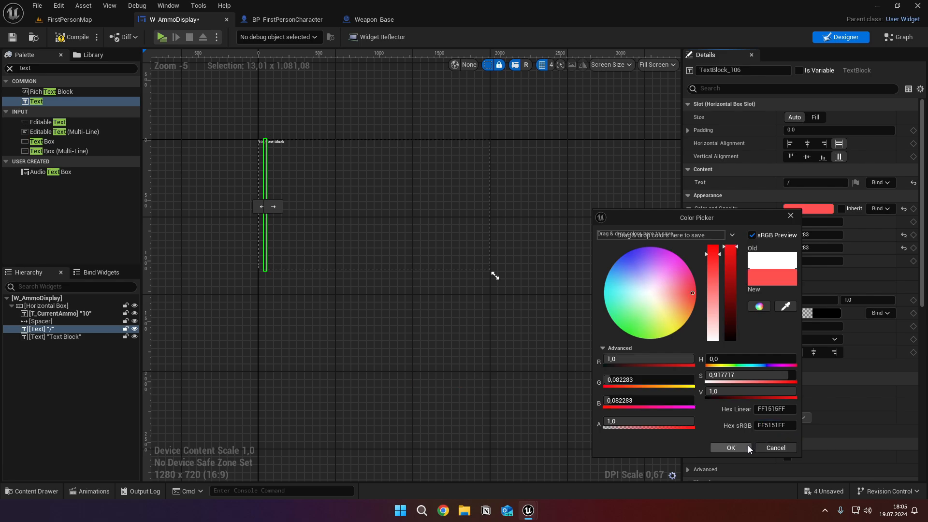
click(731, 448)
text(T)
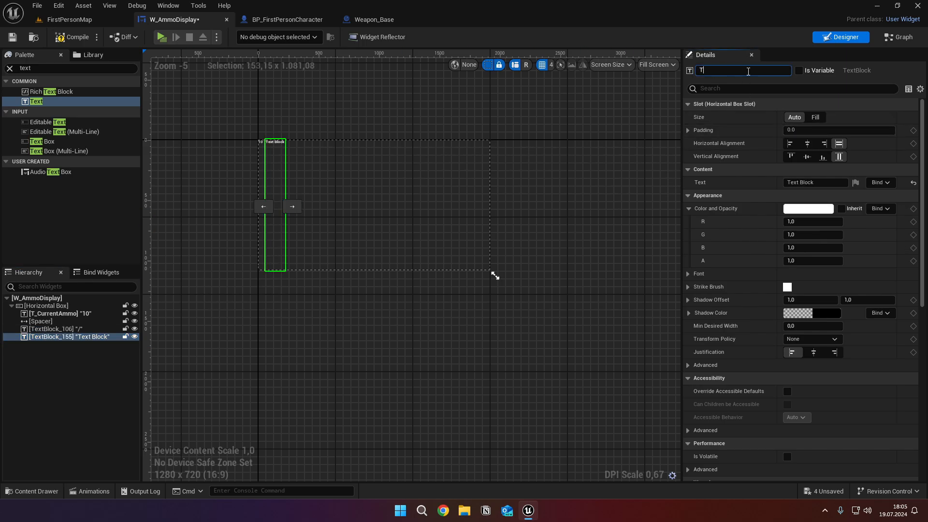
- Make T_MagSize a variable showing 15 in red (FF5151FF)
text(_MagSize)
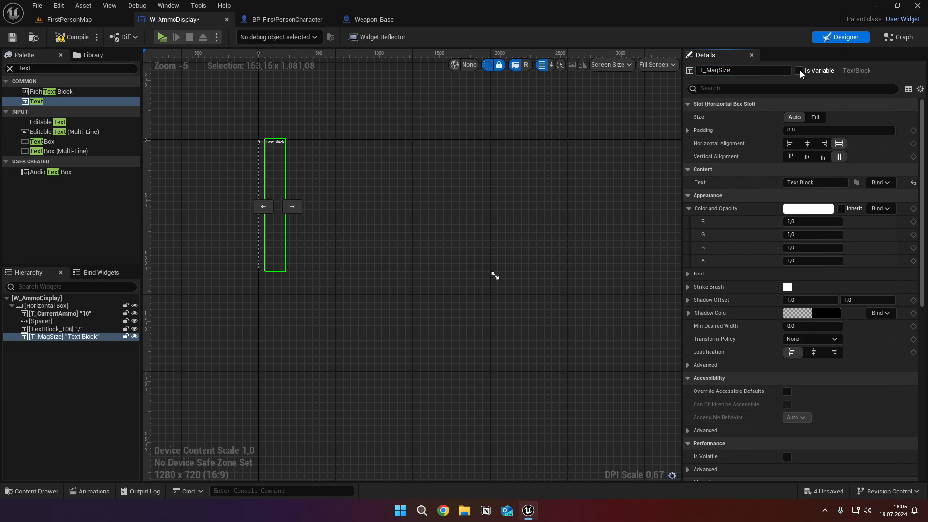
click(799, 70)
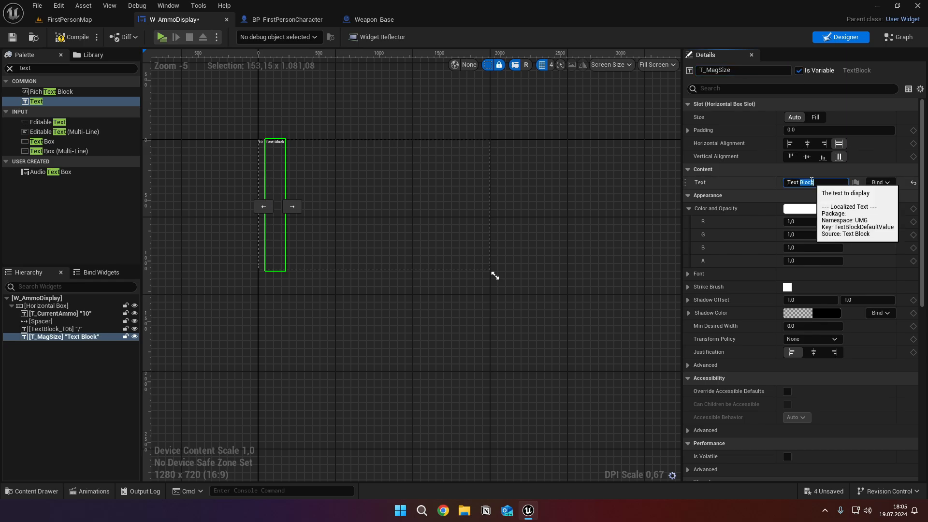
text(15)
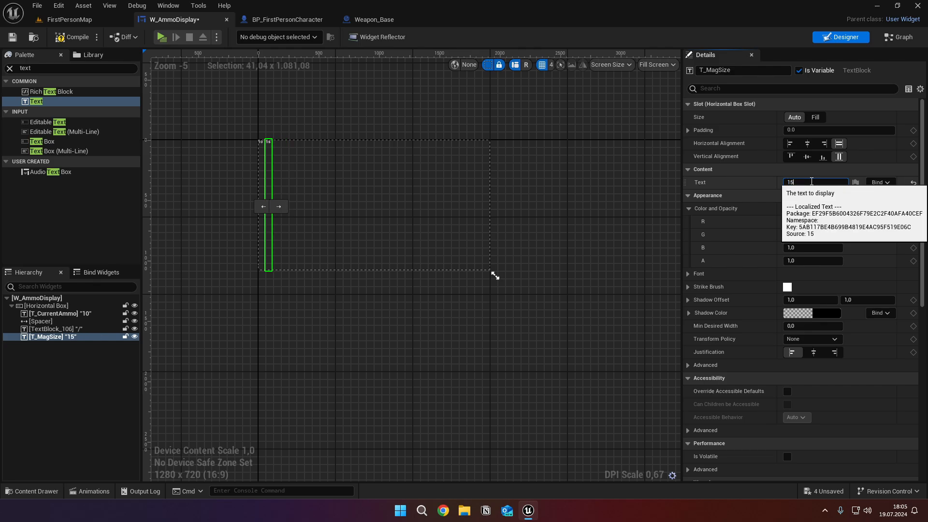
click(788, 221)
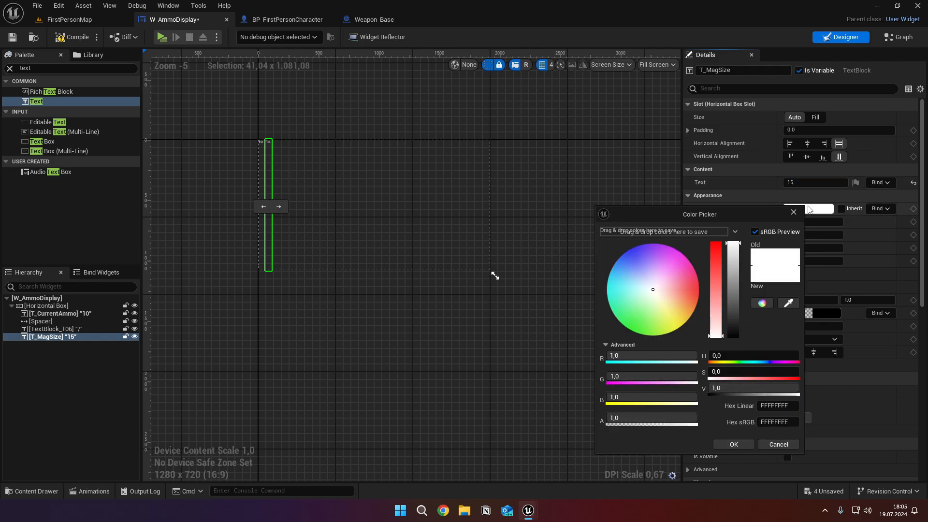
text(FF5151FF)
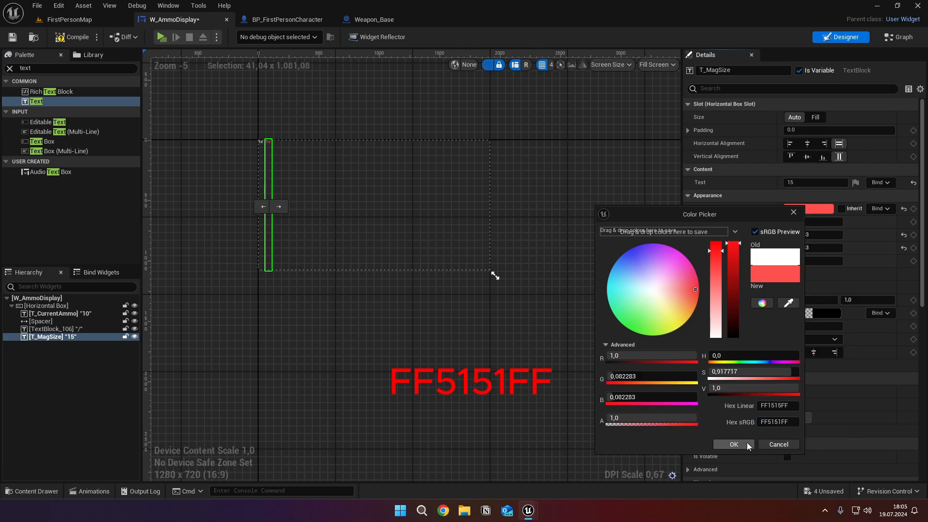
click(734, 444)
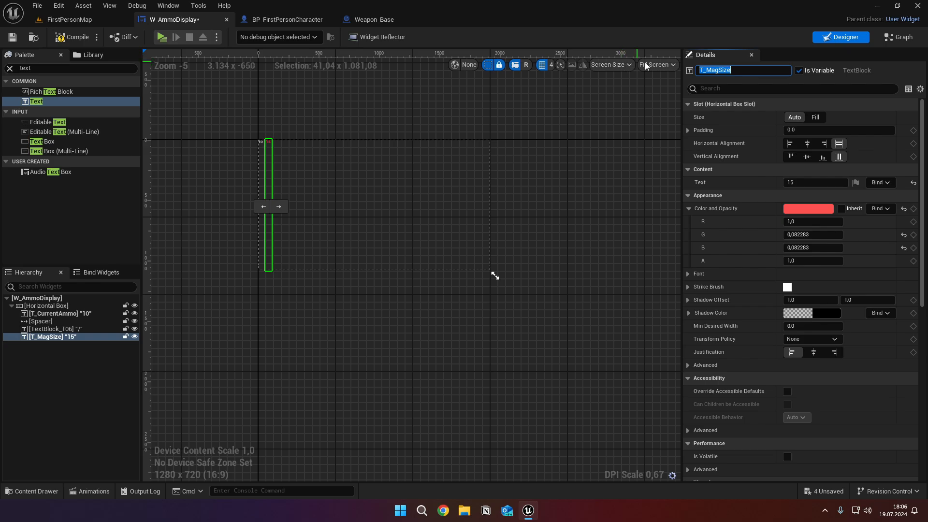
- Switch the designer preview from Fill Screen to Desired size
click(658, 65)
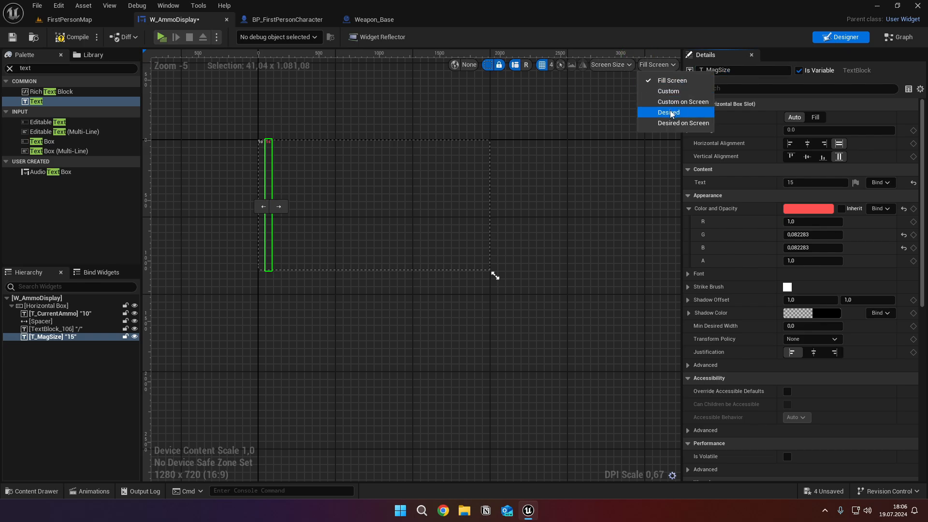
click(669, 112)
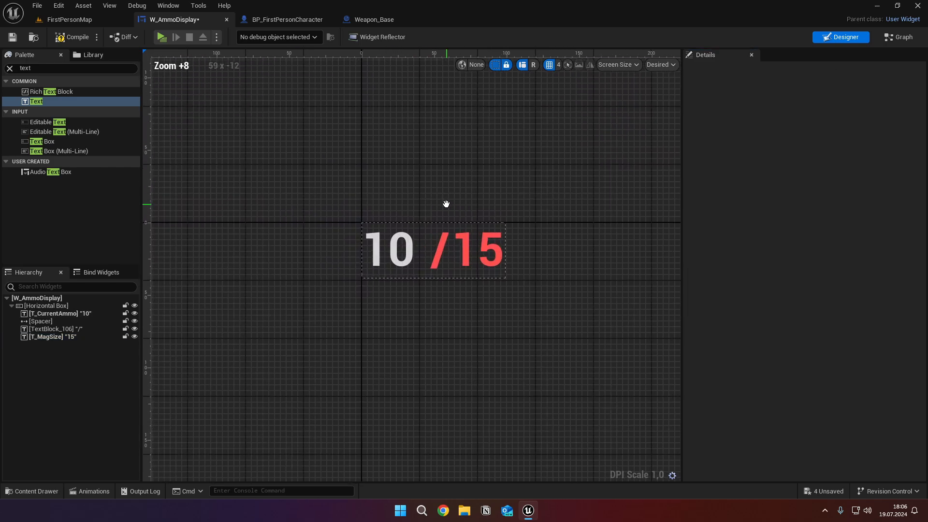
click(899, 36)
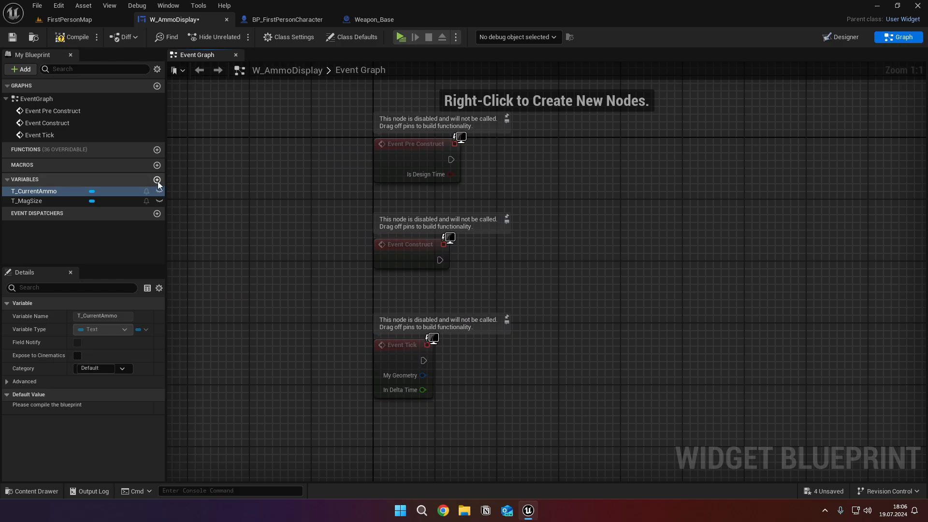
- Add integer variables CurrentAmmo and MagSize to W_AmmoDisplay
click(157, 180)
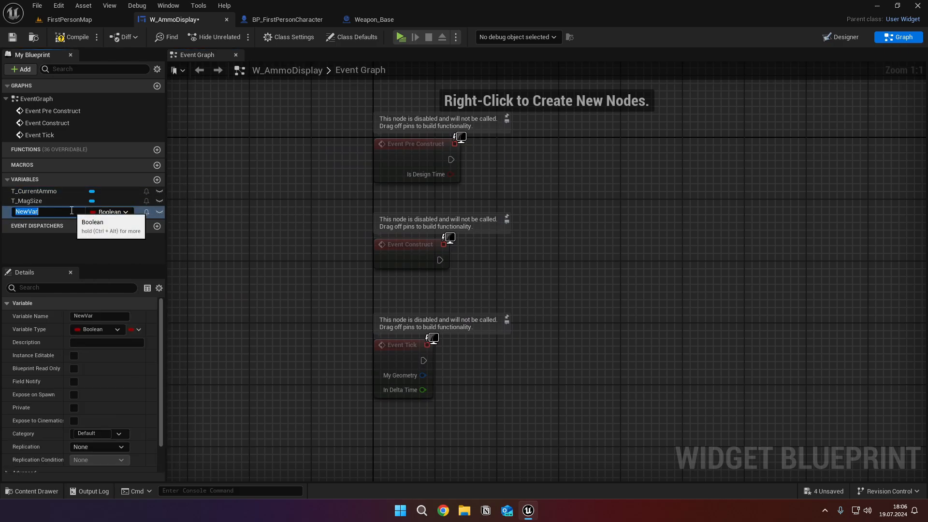
text(CurrentAm)
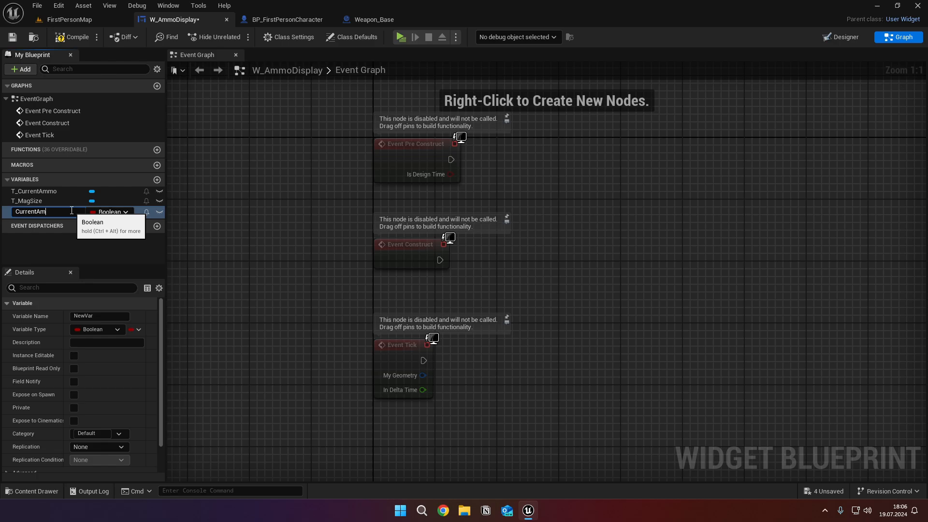
click(112, 212)
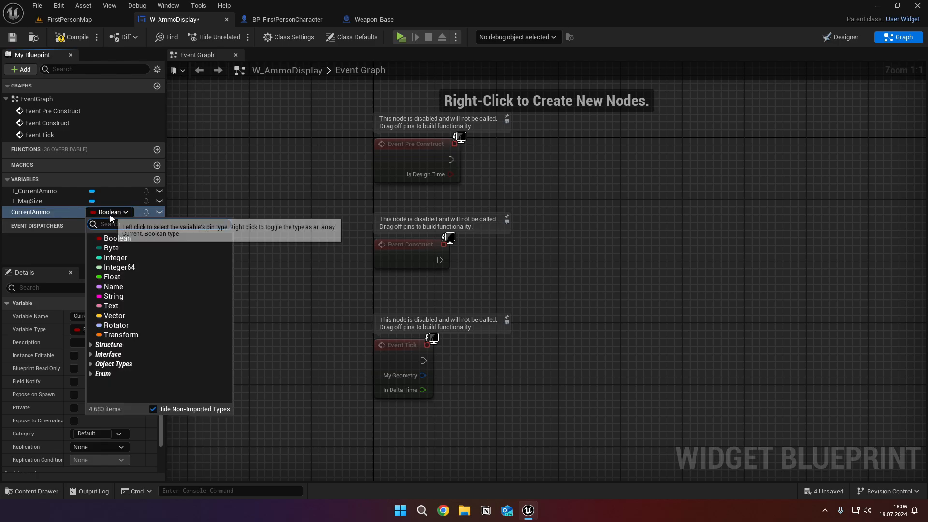
click(115, 258)
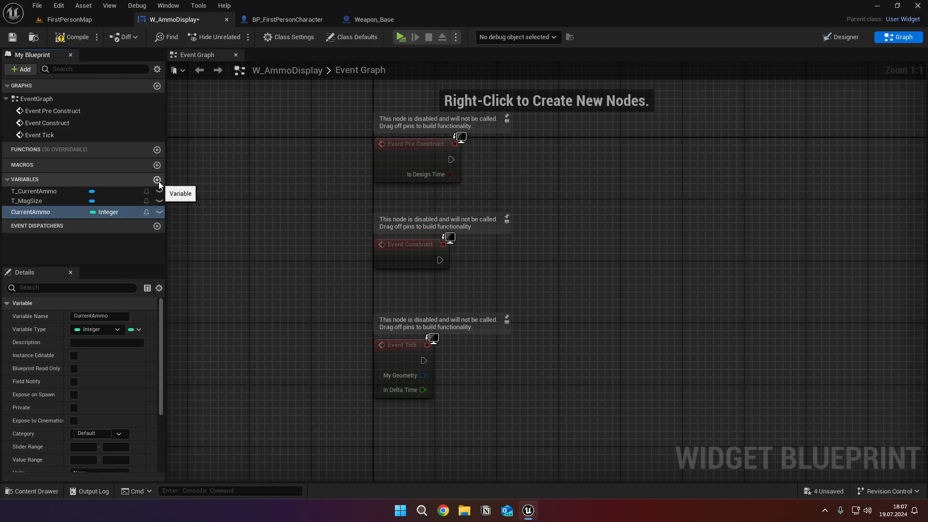
click(157, 179)
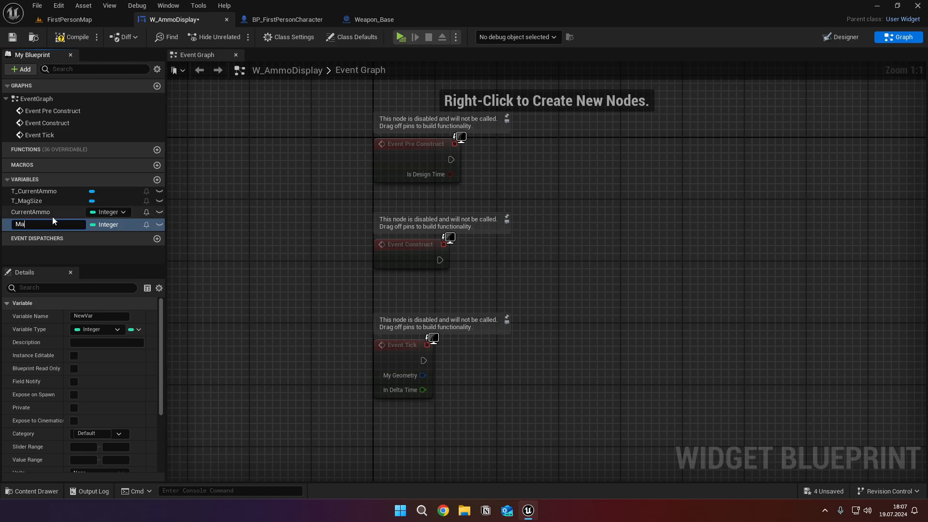
click(845, 37)
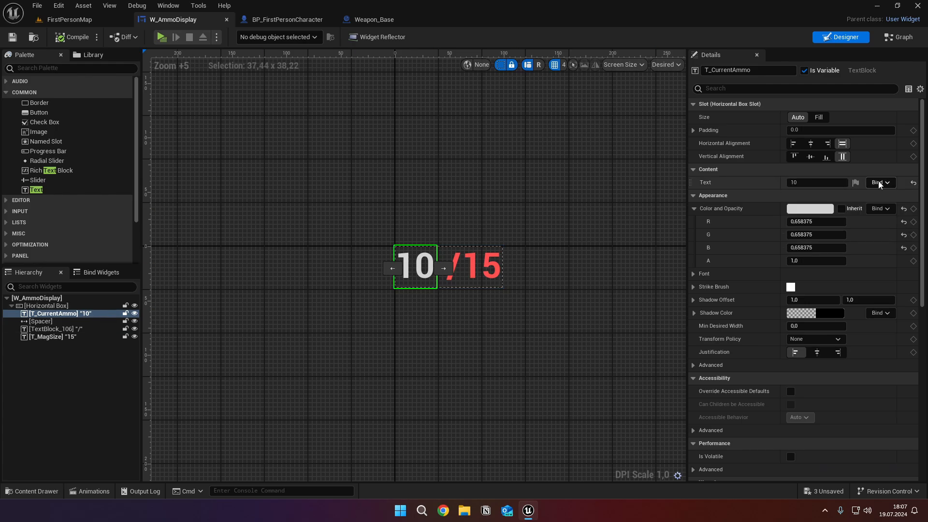
- Use the Text Bind menus to bind T_CurrentAmmo to CurrentAmmo and T_MagSize to MagSize
click(881, 182)
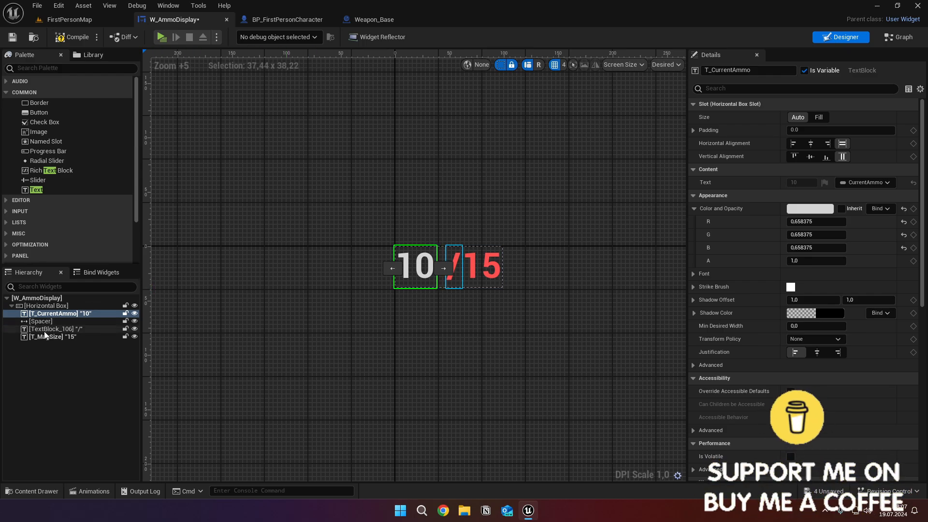
click(879, 183)
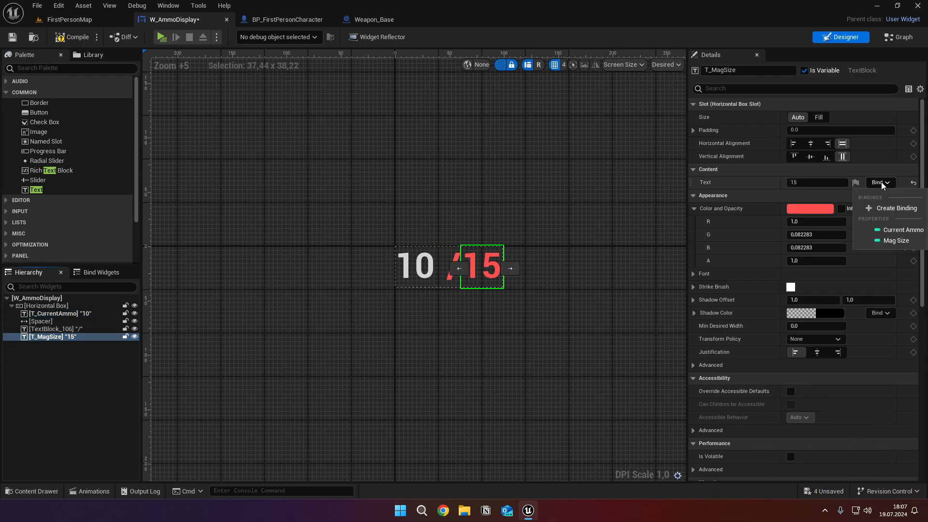
click(900, 240)
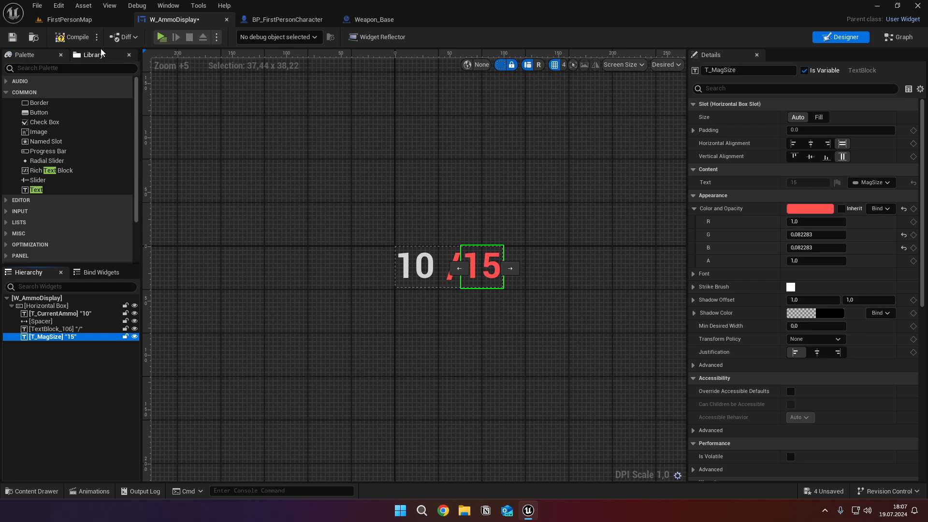
click(93, 490)
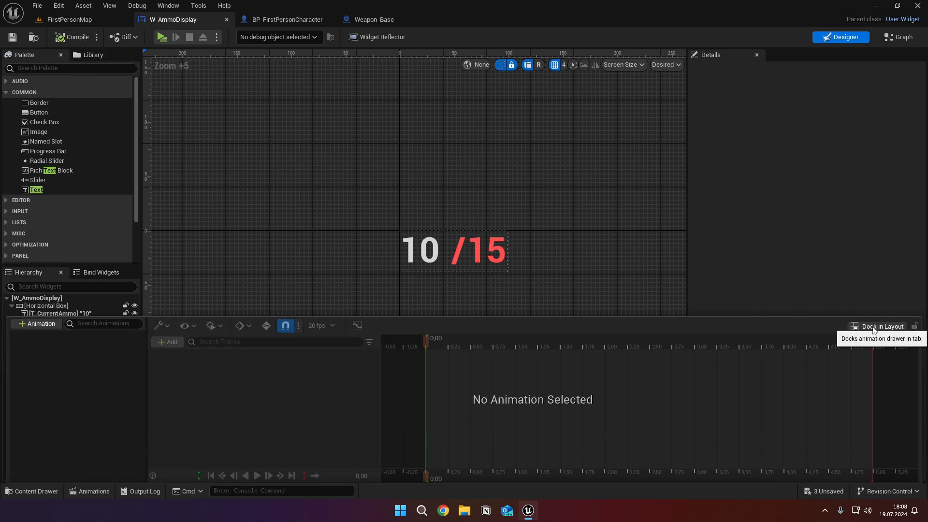
- Dock the Animations panel and create a new animation named NoAmmo
click(880, 326)
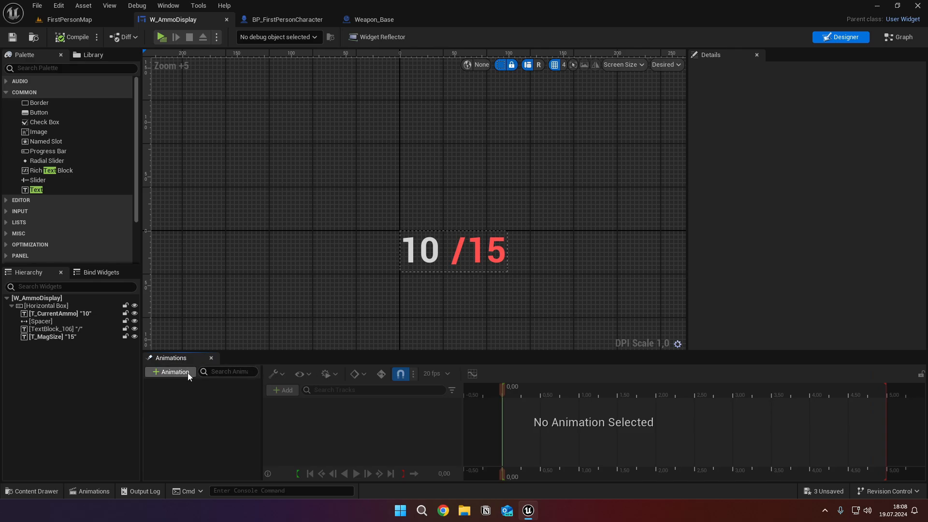
text(N)
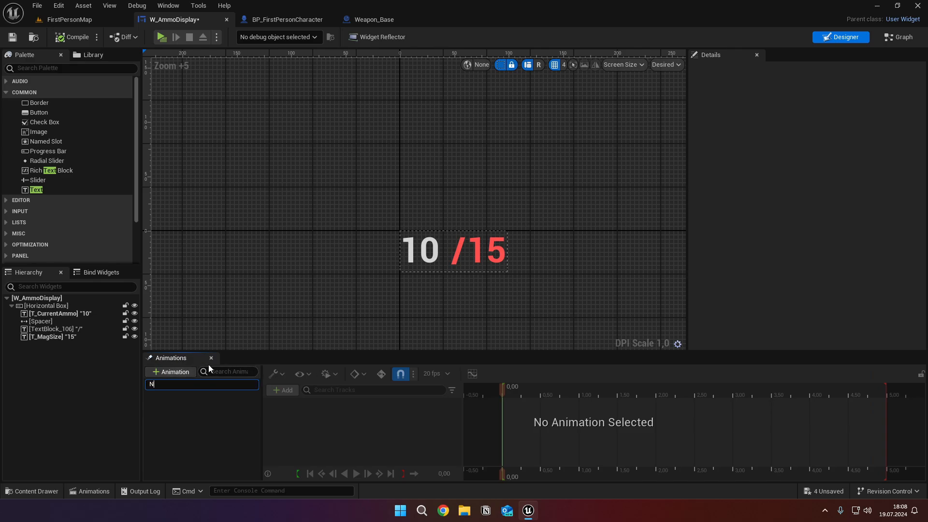
text(oAmmo)
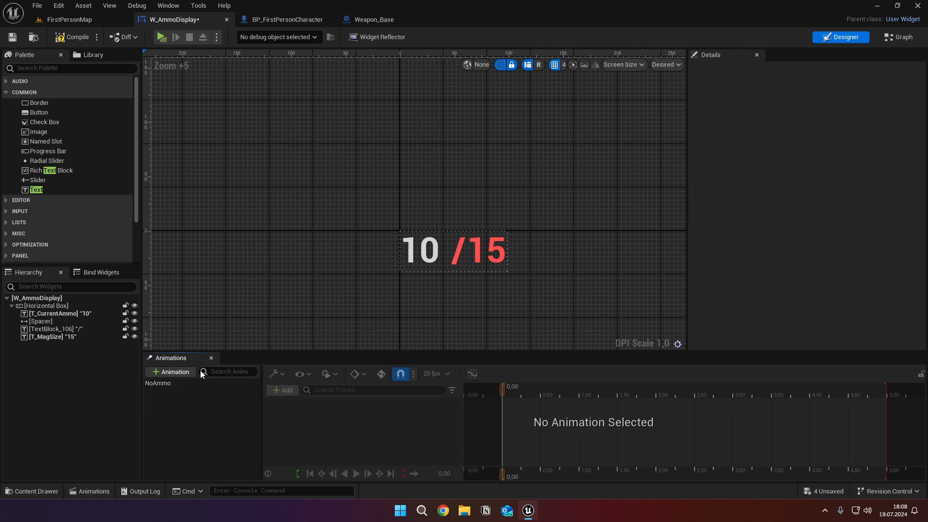
click(159, 383)
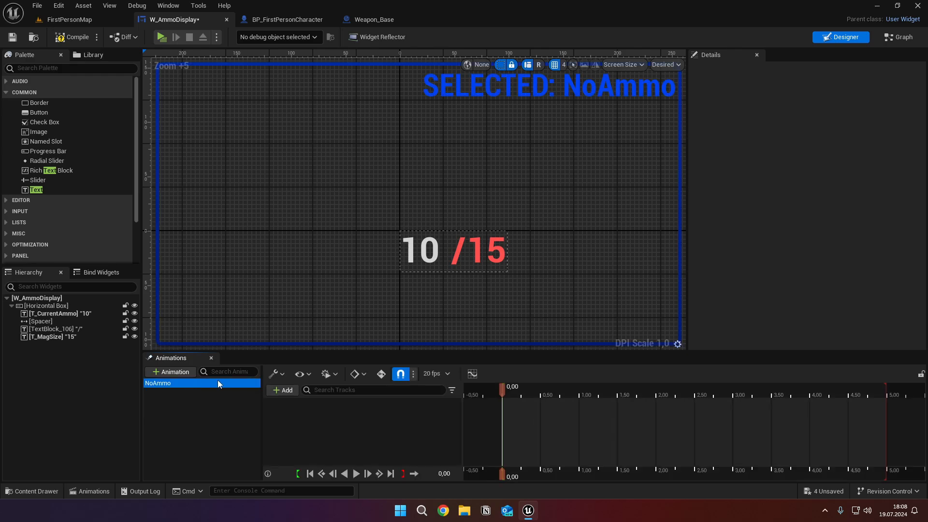
- Add a T_CurrentAmmo track to NoAmmo with a Color and Opacity property track
click(283, 390)
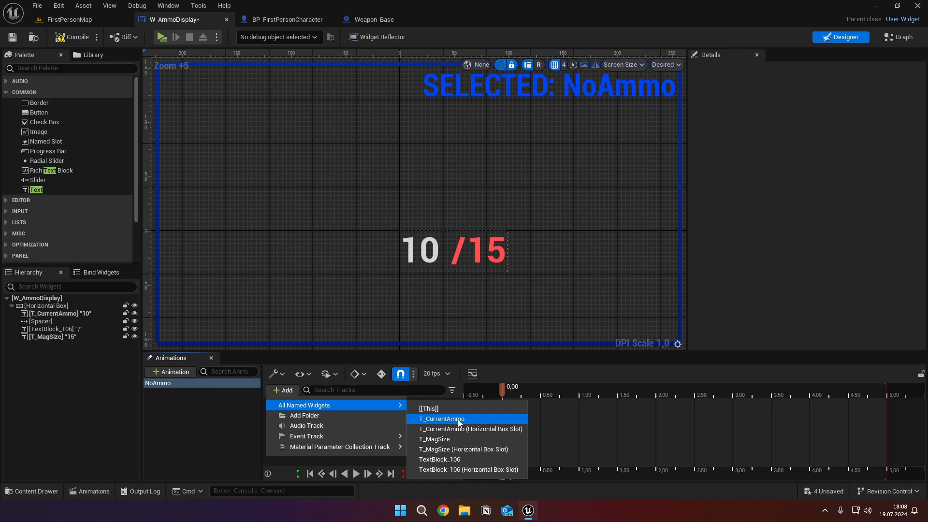
click(441, 418)
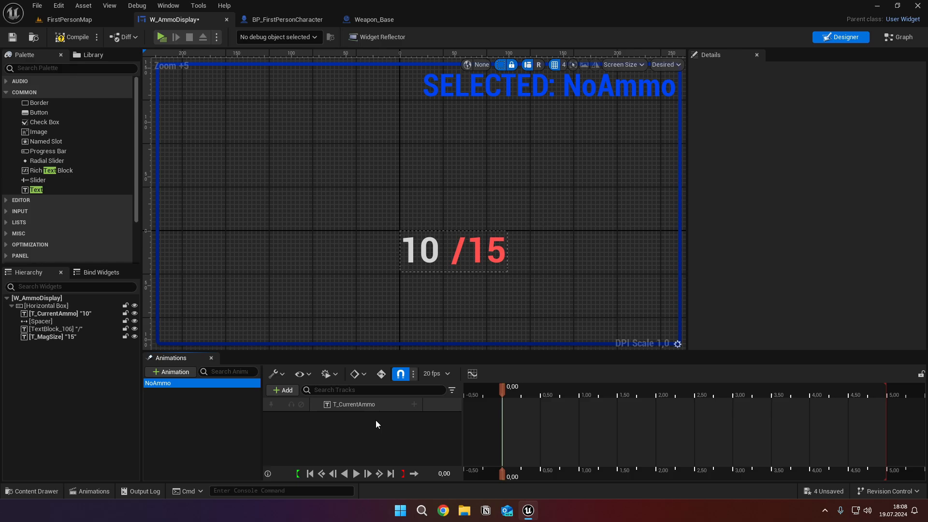
click(414, 404)
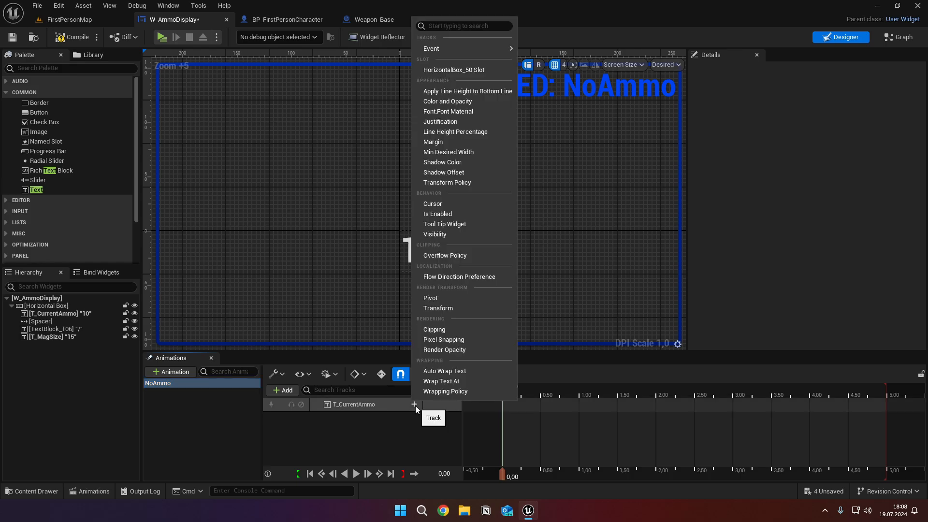
mouse_move(446, 102)
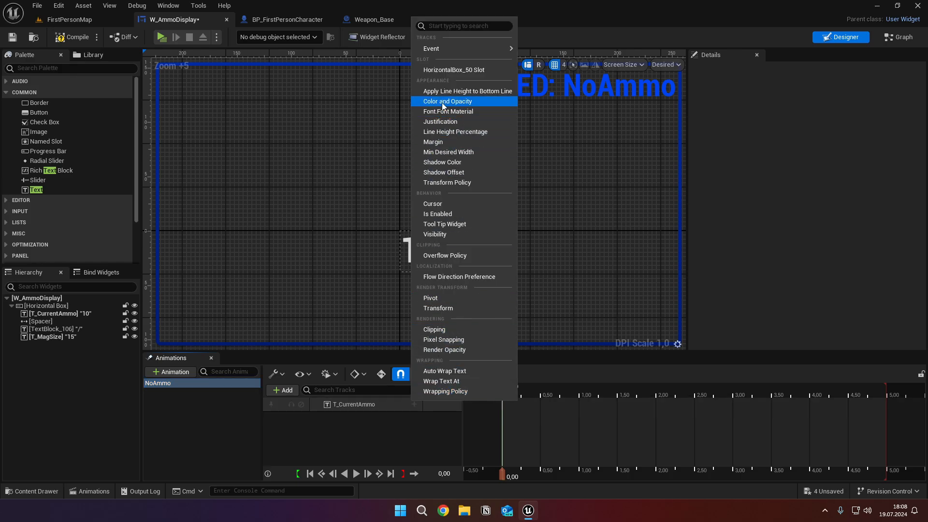
click(447, 101)
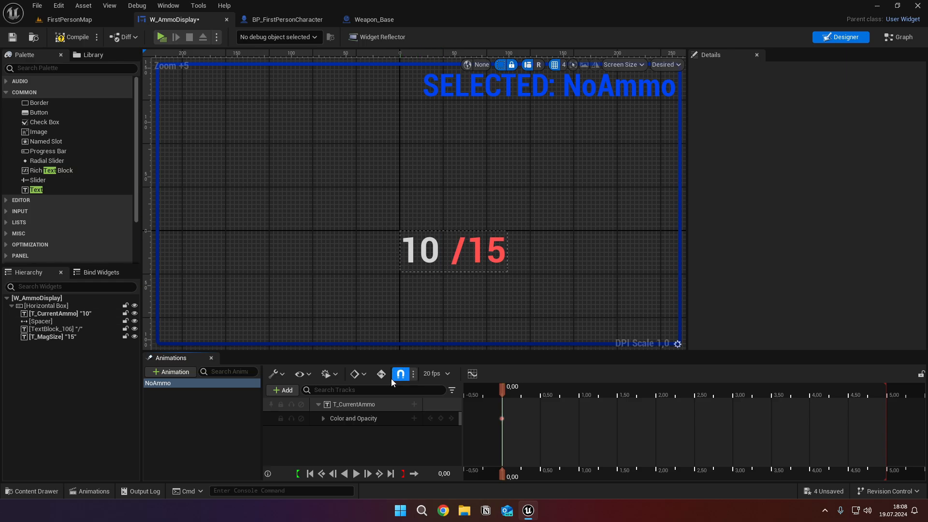
click(324, 418)
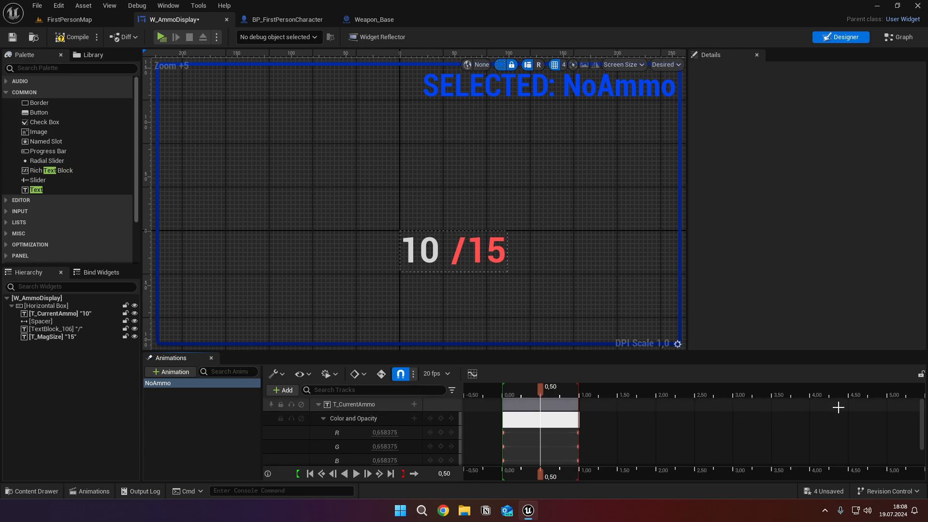
- Key T_CurrentAmmo's Color and Opacity to red FF5151FF in the colour picker, then grey
click(419, 249)
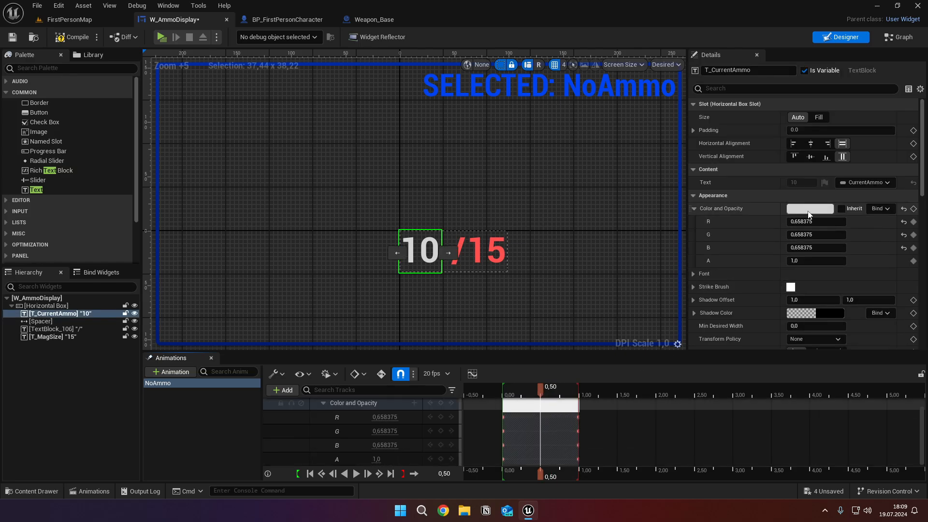
click(810, 208)
text(FF5151FF)
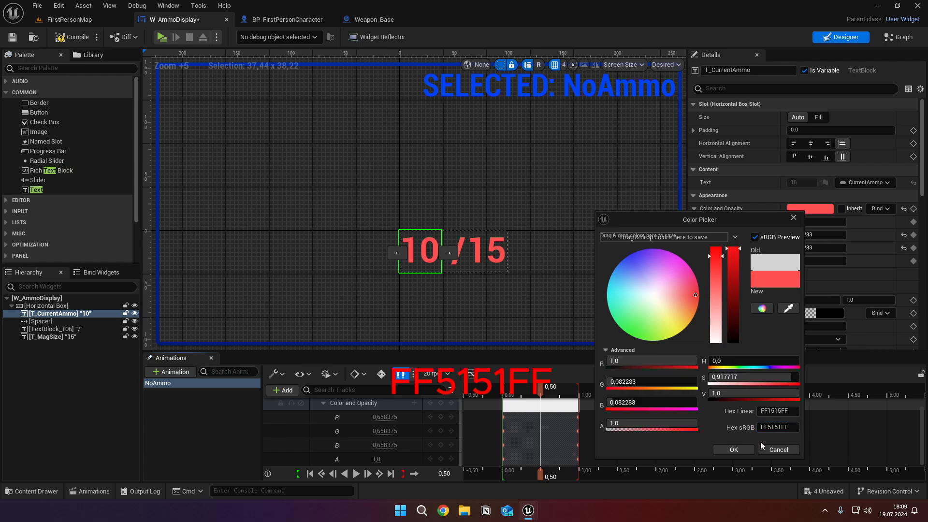
click(733, 449)
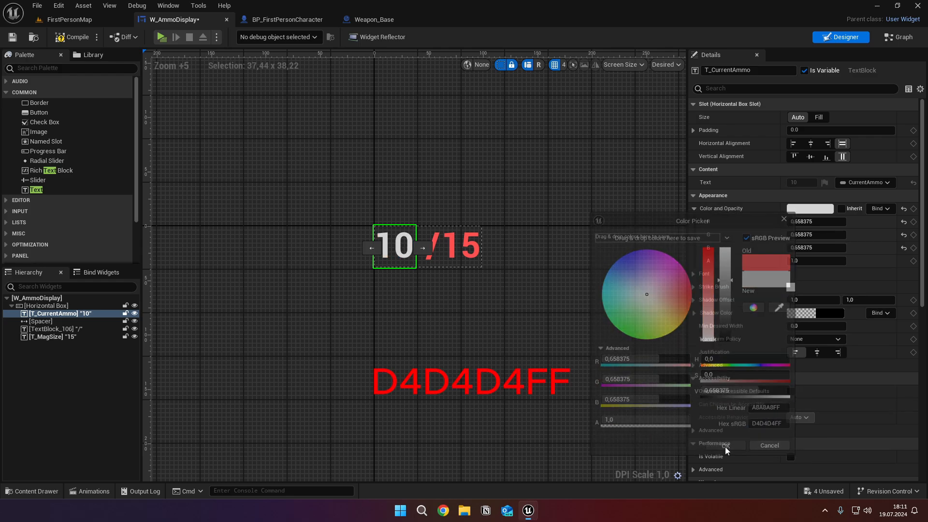
click(770, 445)
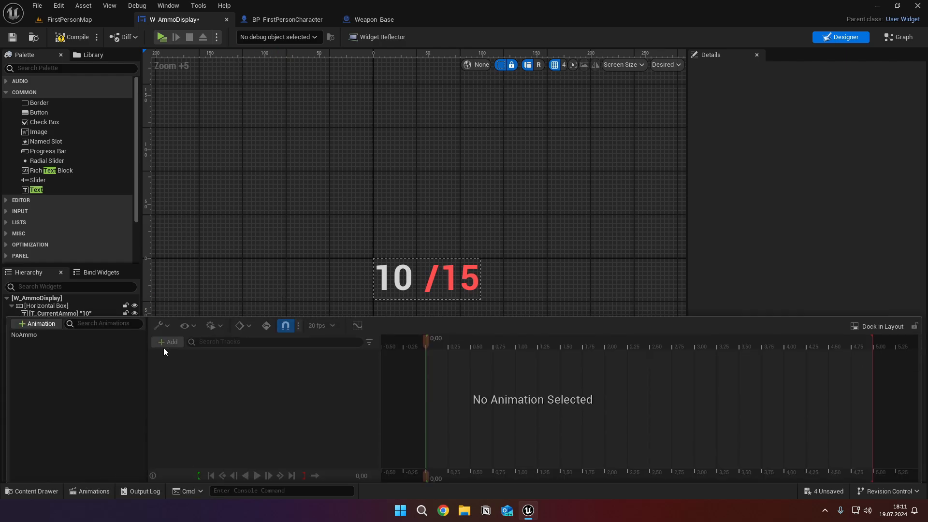
click(24, 334)
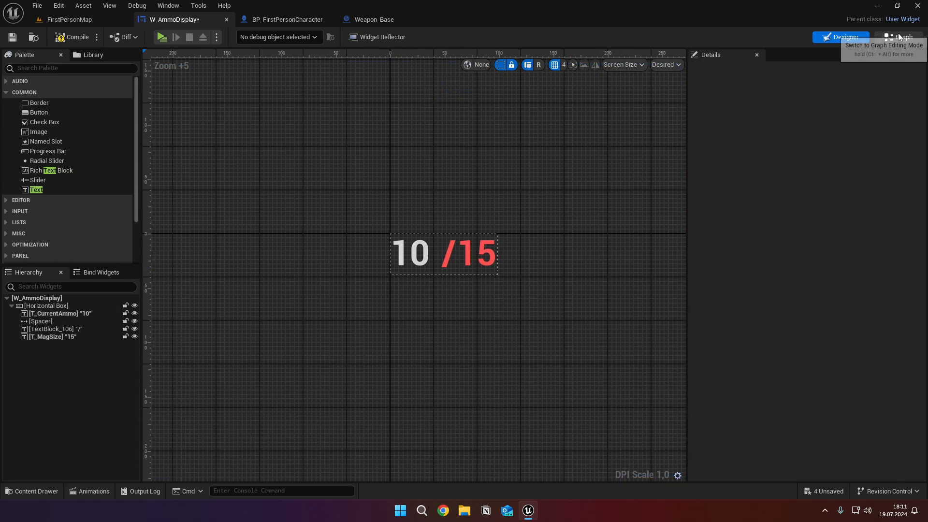
- Wire AmmoError through Gate and Sequence into Play Animation (NoAmmo) and a 1-second Delay
click(898, 37)
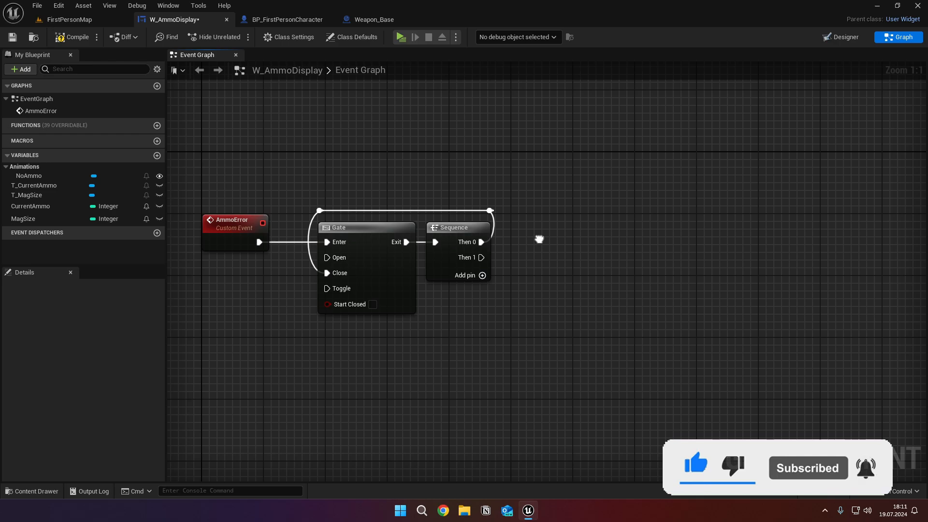
drag(480, 256, 548, 259)
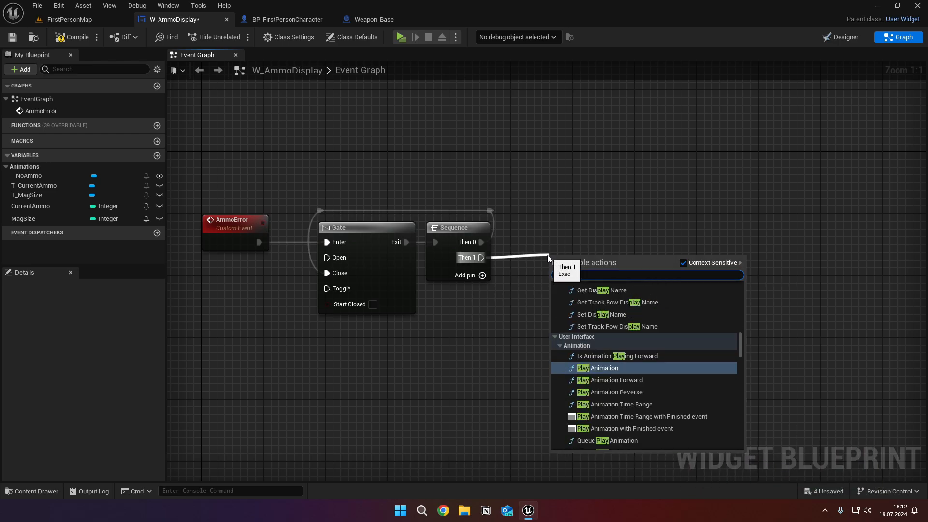
click(604, 368)
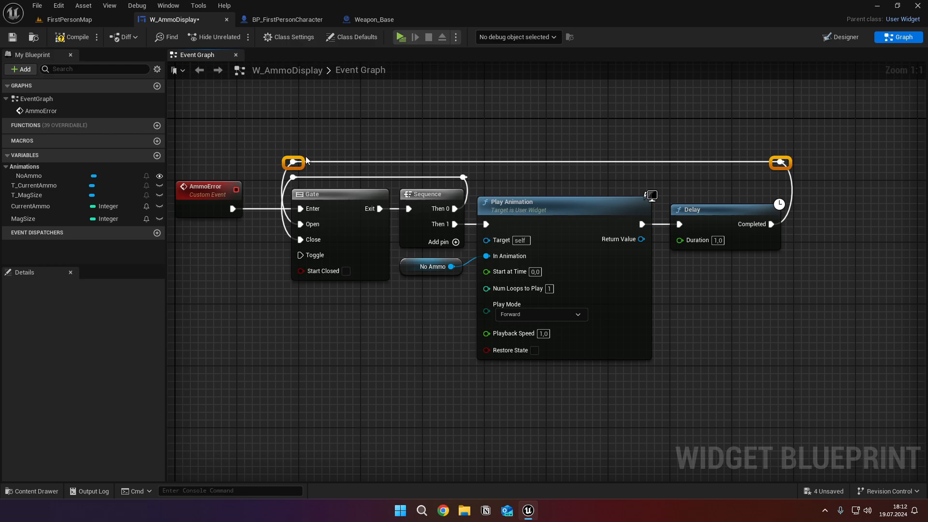
click(76, 37)
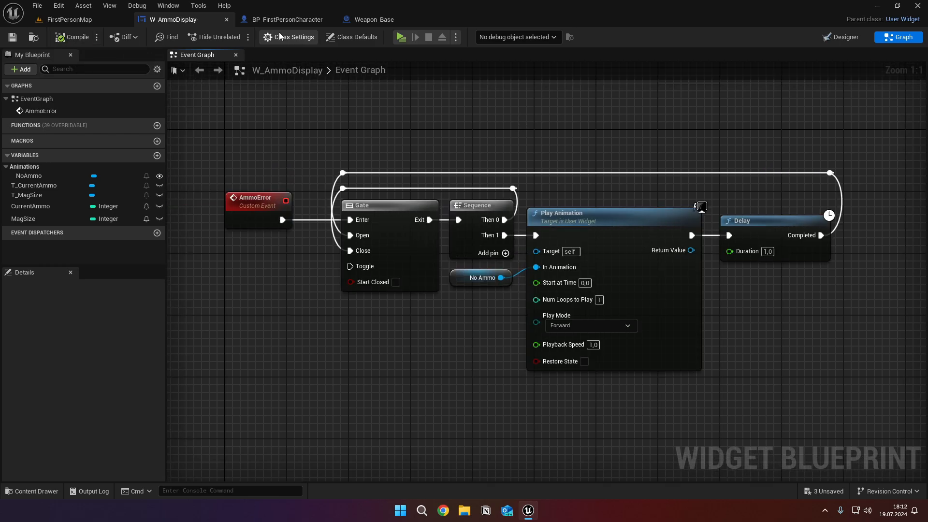
- Add a Widget component to the Weapon_Base blueprint
click(372, 19)
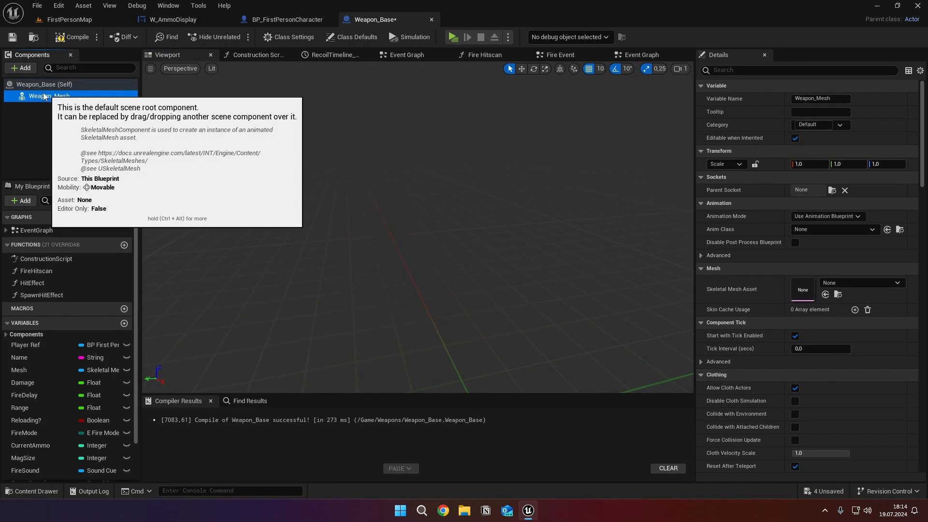
click(21, 68)
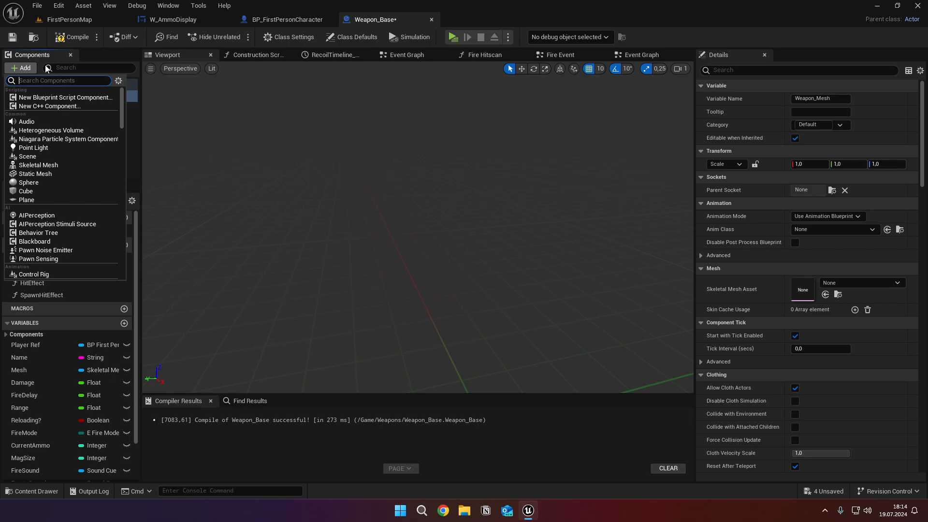
text(widget)
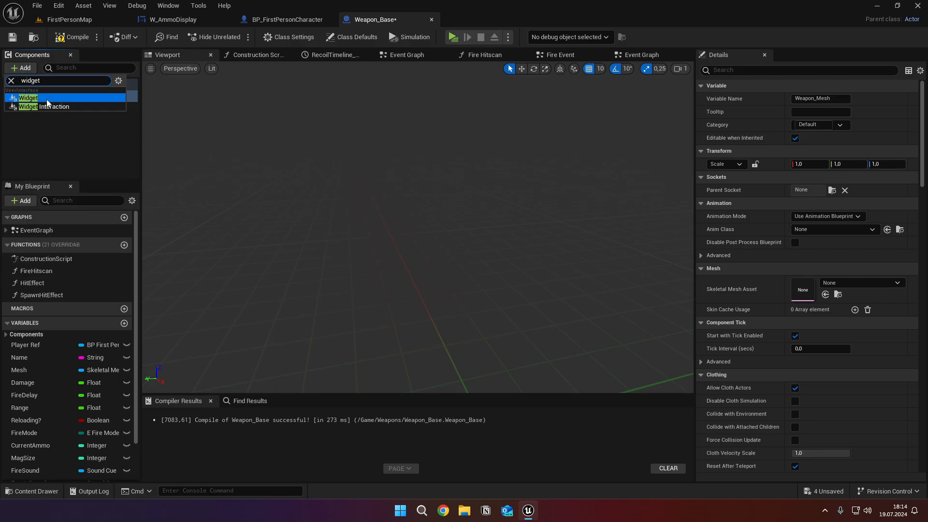
click(28, 97)
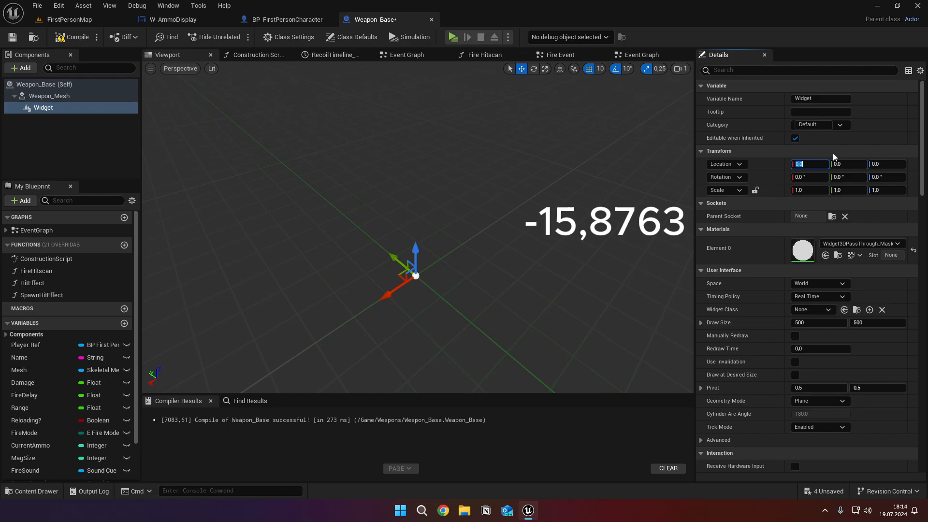
- Set the widget's location to -15.8763, -11.6159, 3.5338, yaw 23.0833 and scale 0.7275
text(-15,8763)
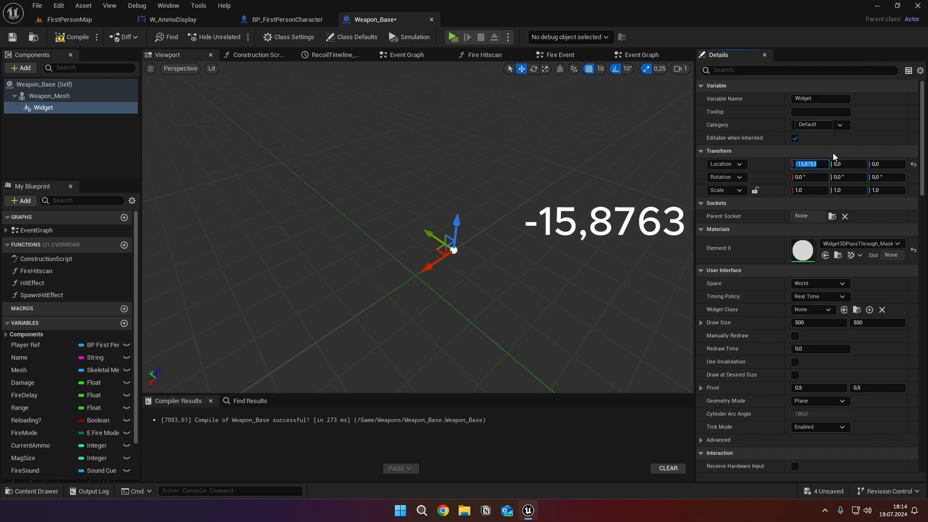
click(847, 163)
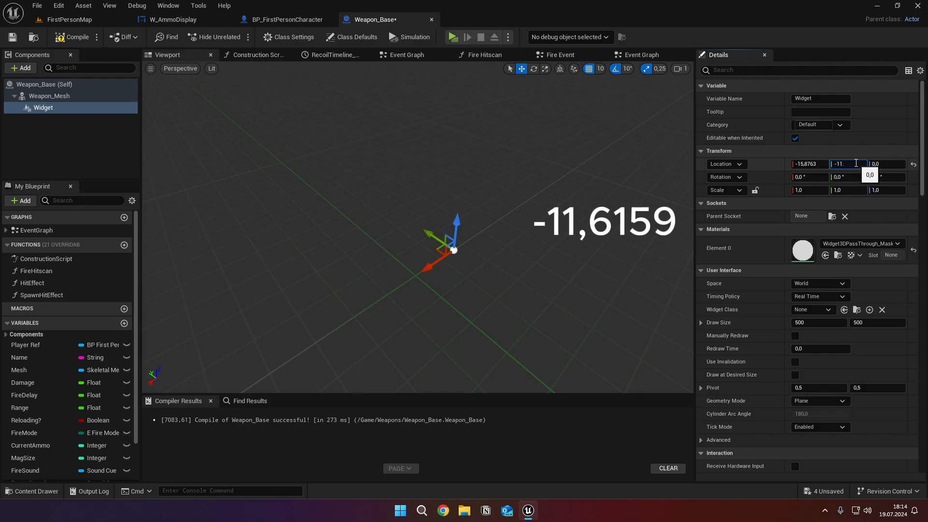
text(-11.6159)
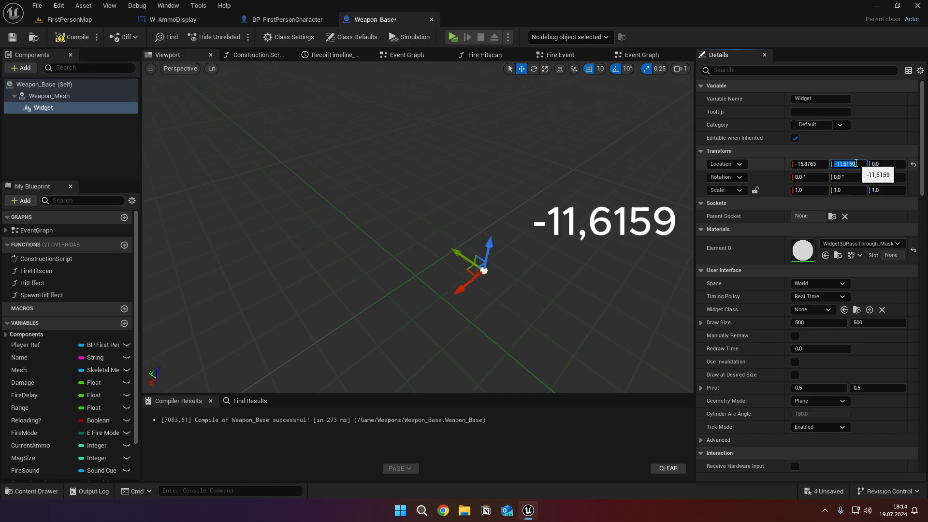
key(Tab)
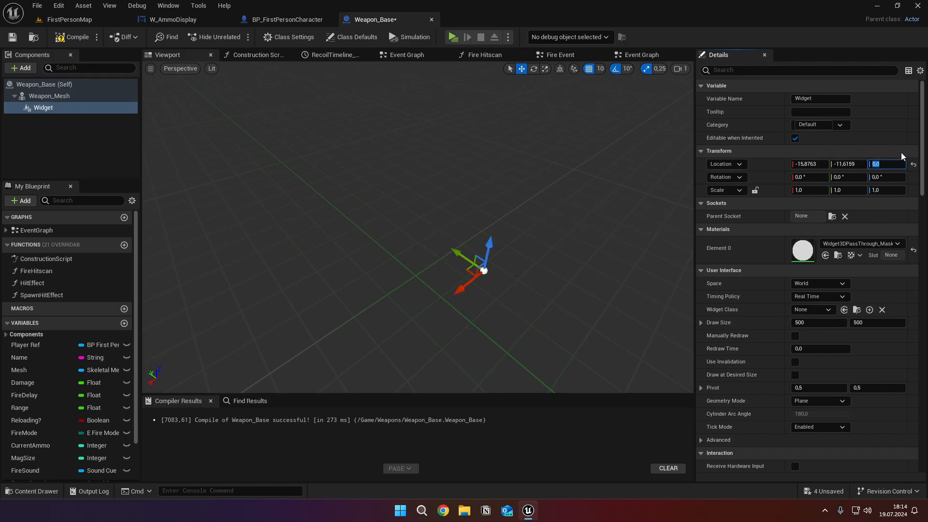
text(3)
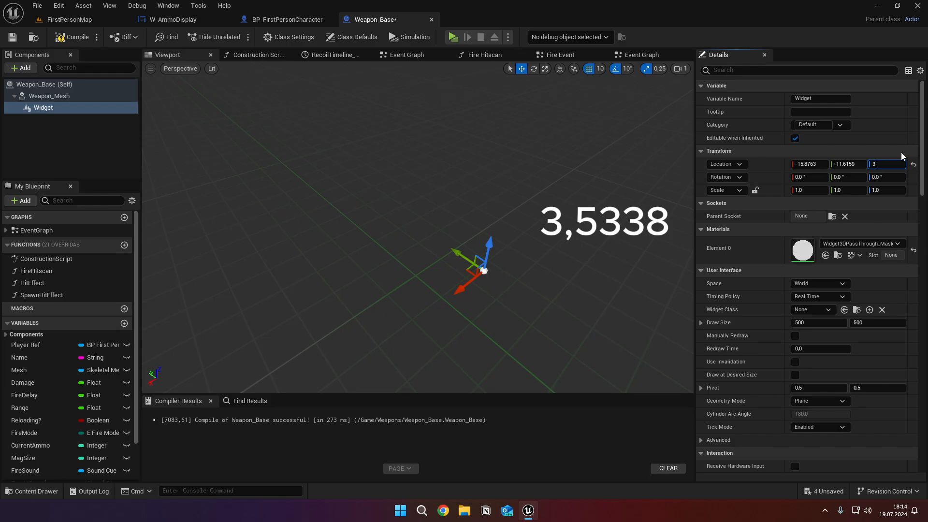
text(.5338)
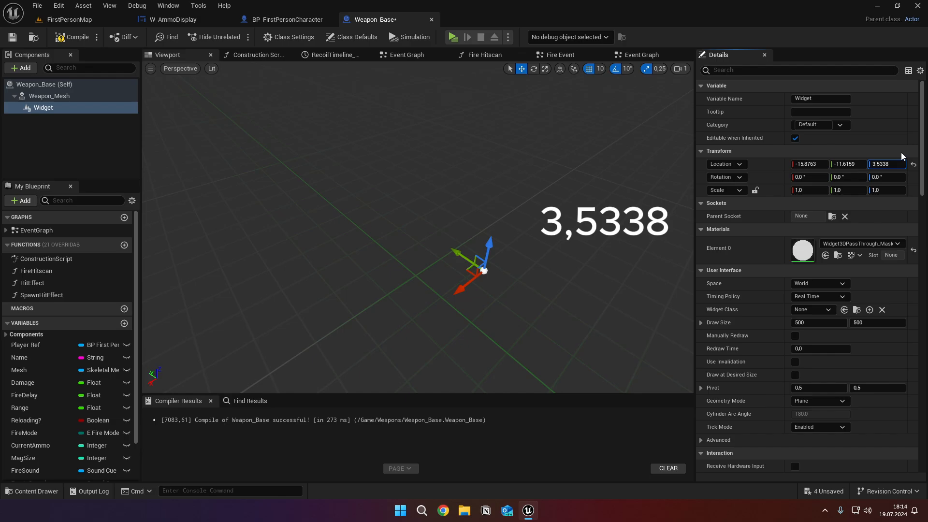
click(887, 177)
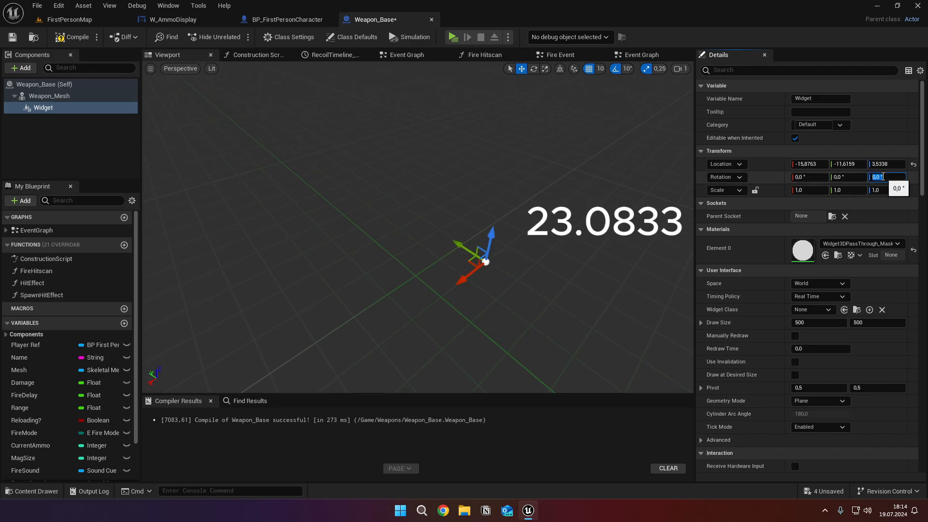
text(23.0833)
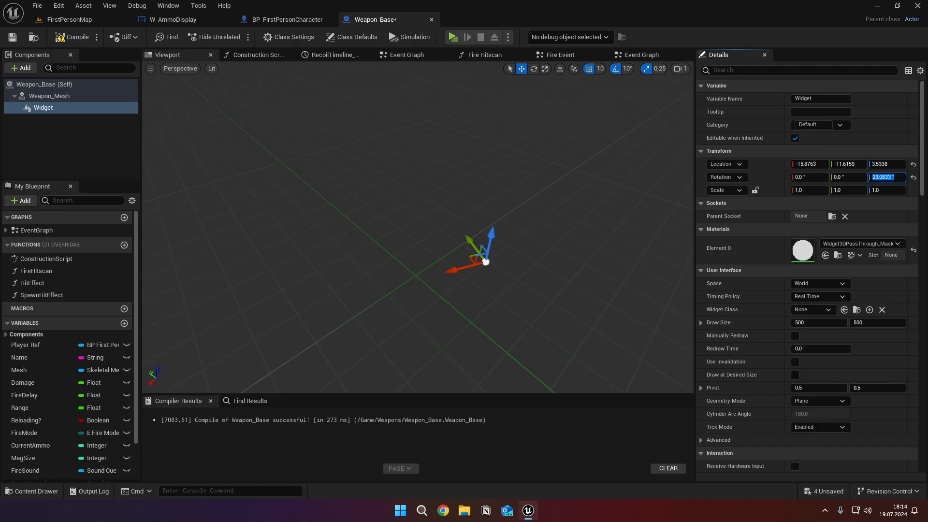
click(809, 190)
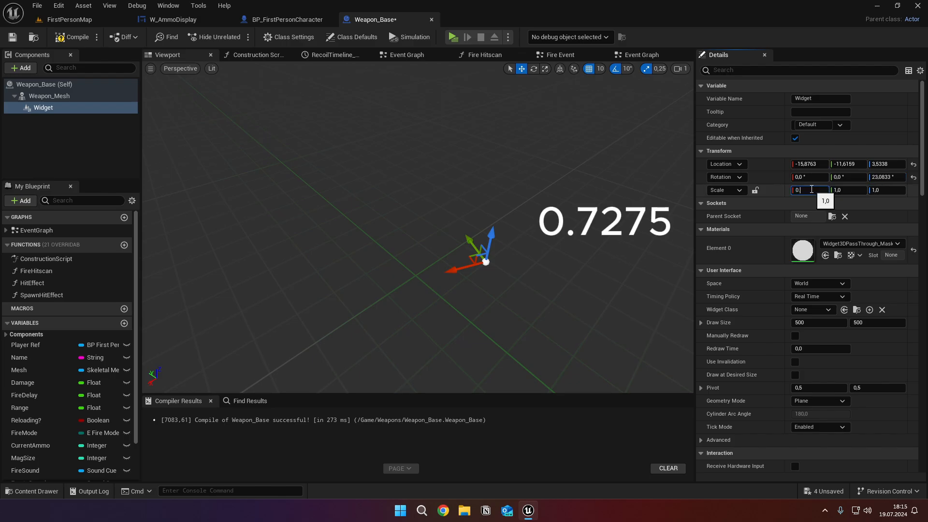
text(0.72)
text(w)
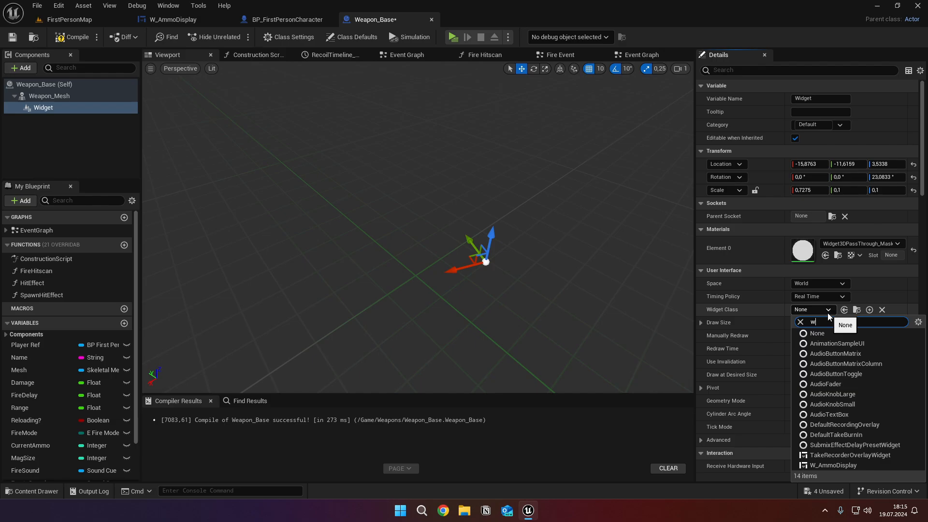
- Set the Widget component's class to W_AmmoDisplay with a 100 x 100 draw size
click(835, 465)
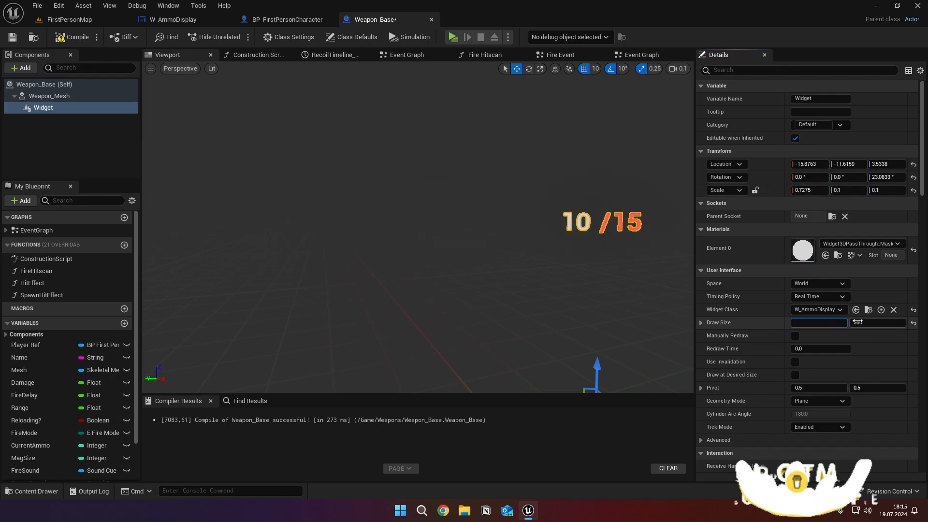
text(100)
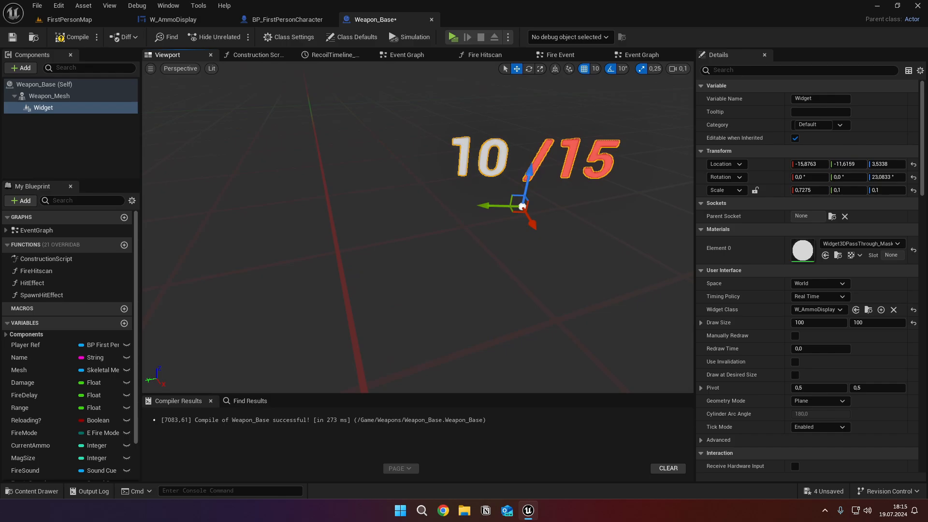
click(406, 55)
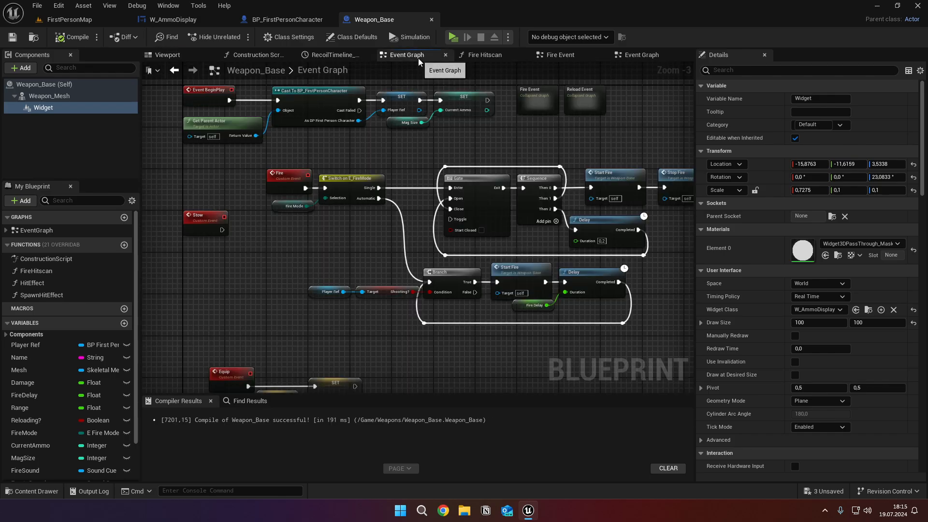
- Create a new blueprint function named UpdateAmmoDisplay
click(124, 245)
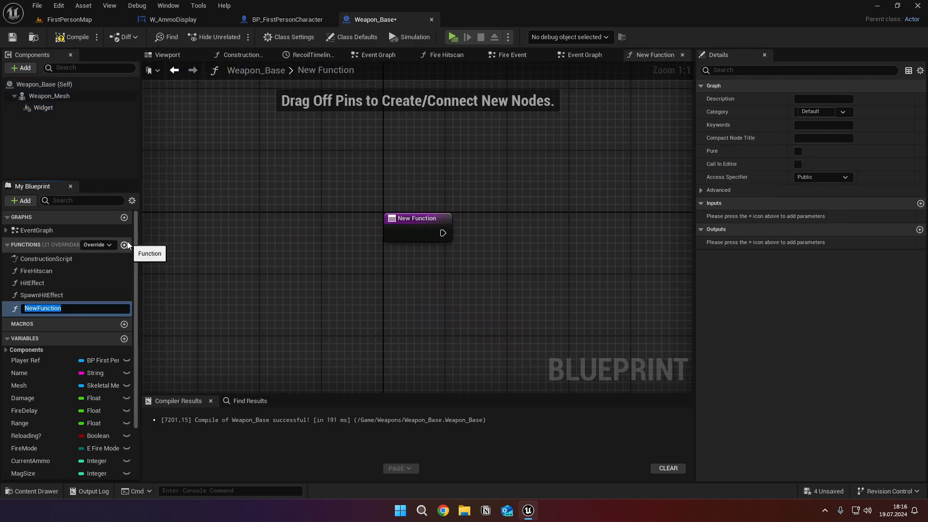
text(Update)
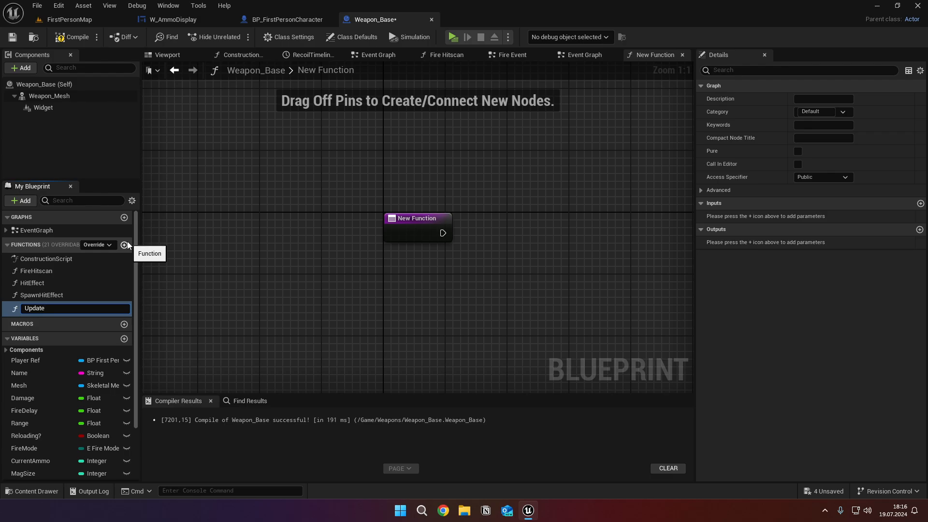
text(AmmoDisplay)
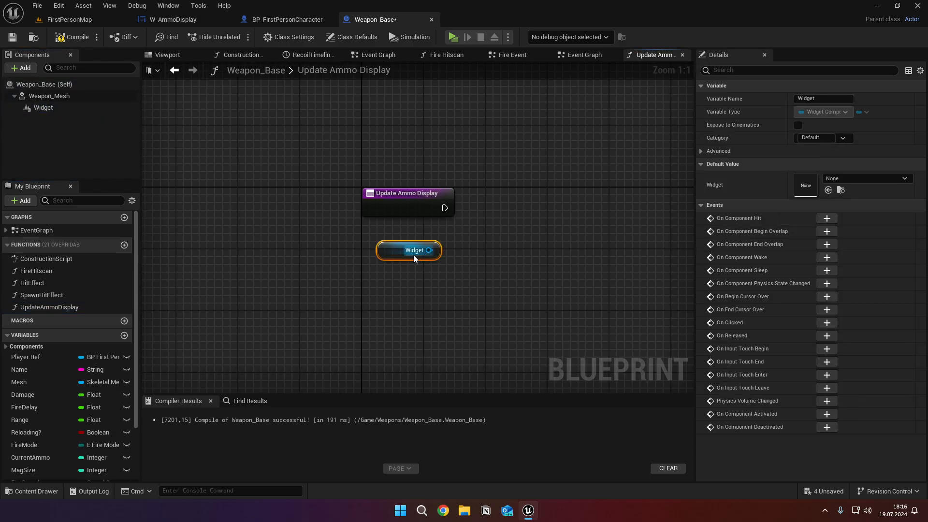
- Get the user widget, set its Current Ammo and Mag Size from the weapon's variables, compile
drag(430, 250, 493, 250)
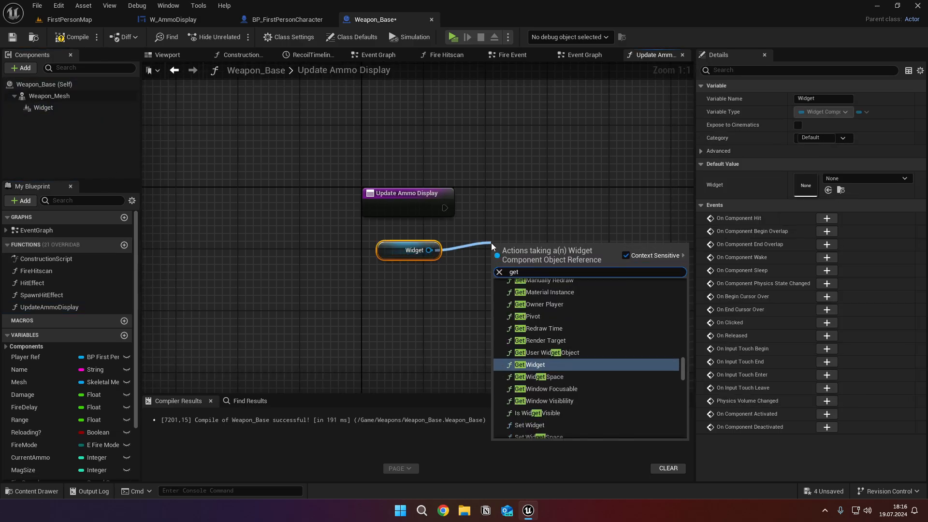
click(535, 364)
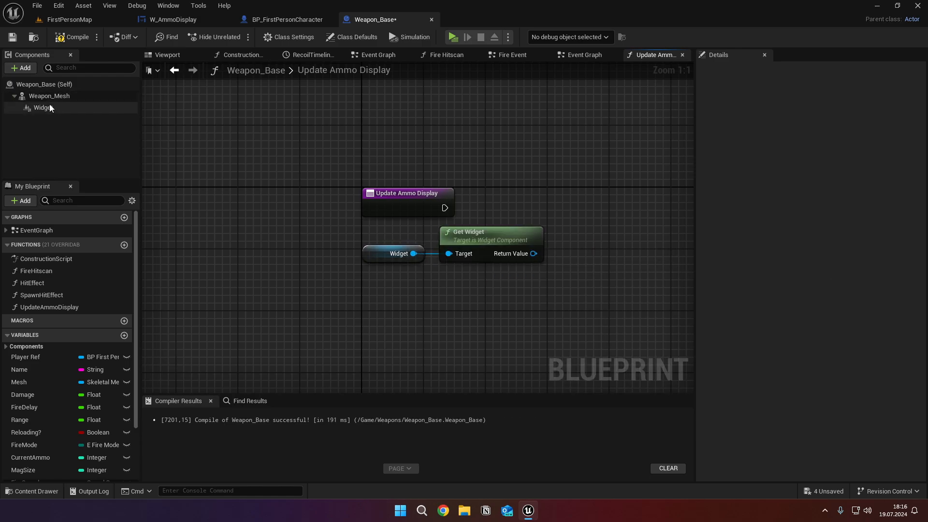
click(43, 107)
text(set curr)
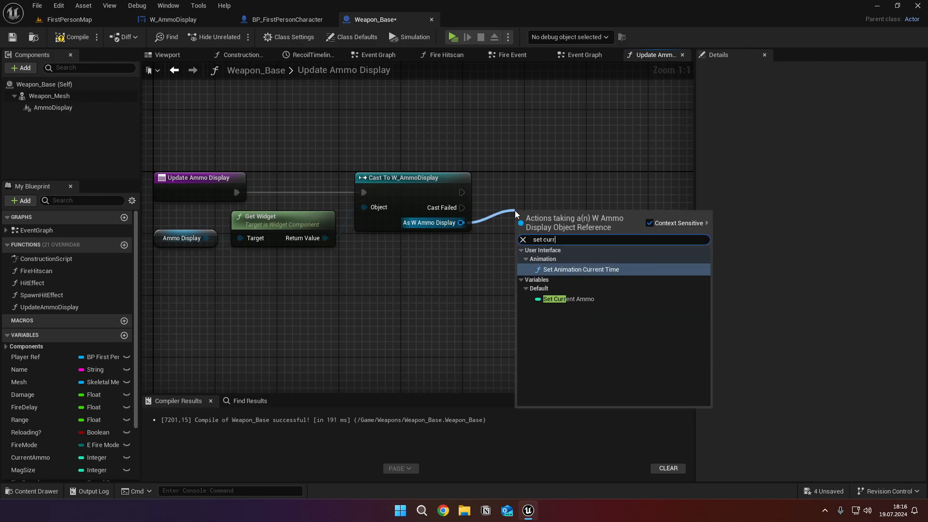
click(567, 299)
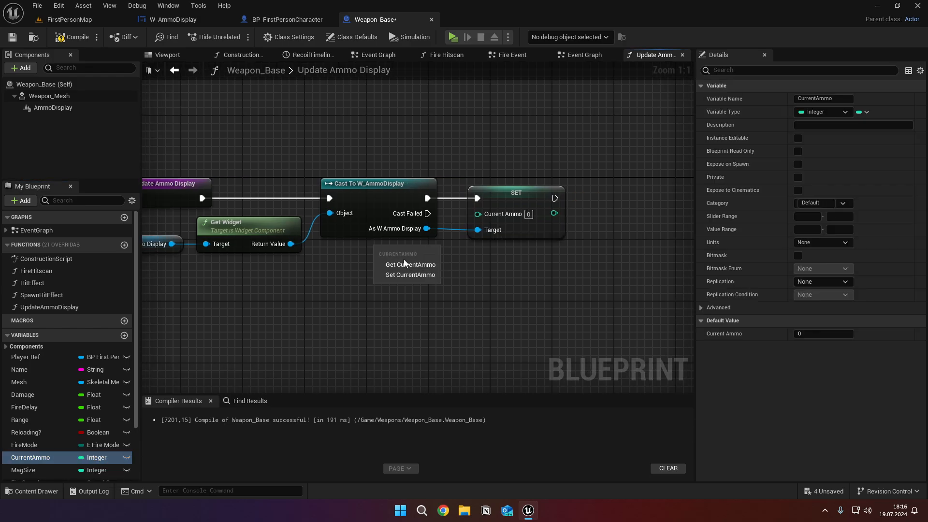
click(409, 264)
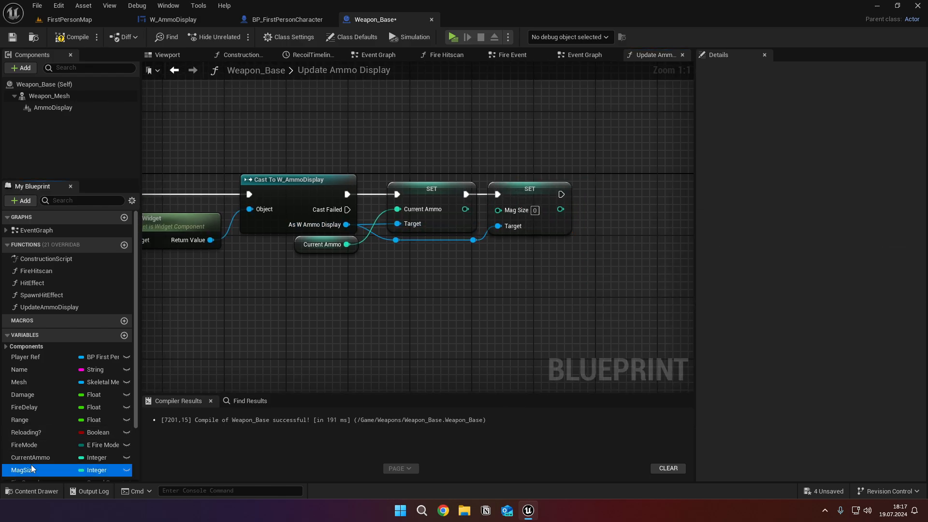
click(443, 252)
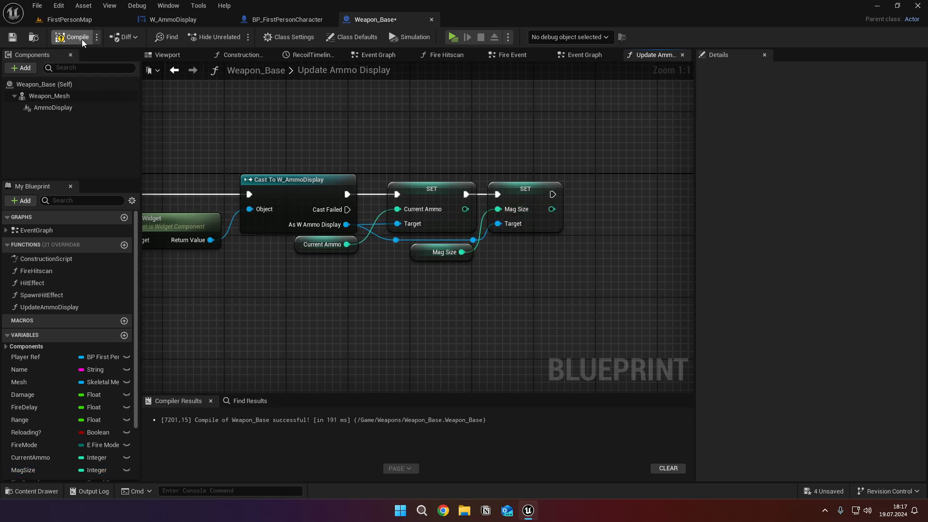
click(583, 55)
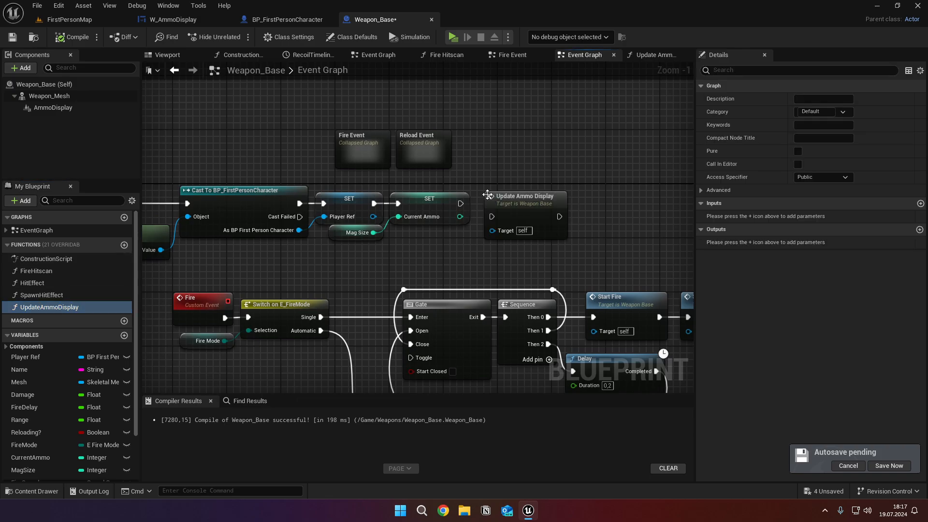
- Place the Update Ammo Display call after SET Current Ammo and rearrange the reload nodes
click(525, 184)
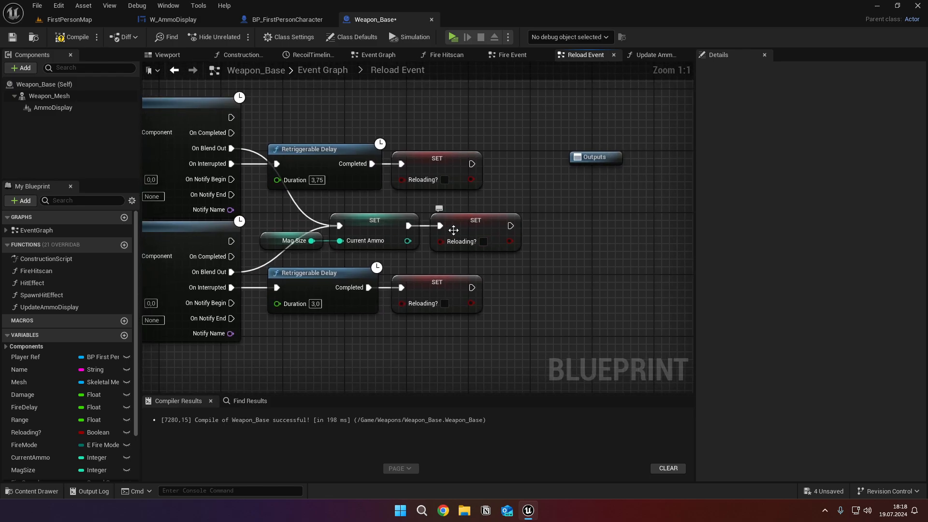
drag(475, 231, 575, 231)
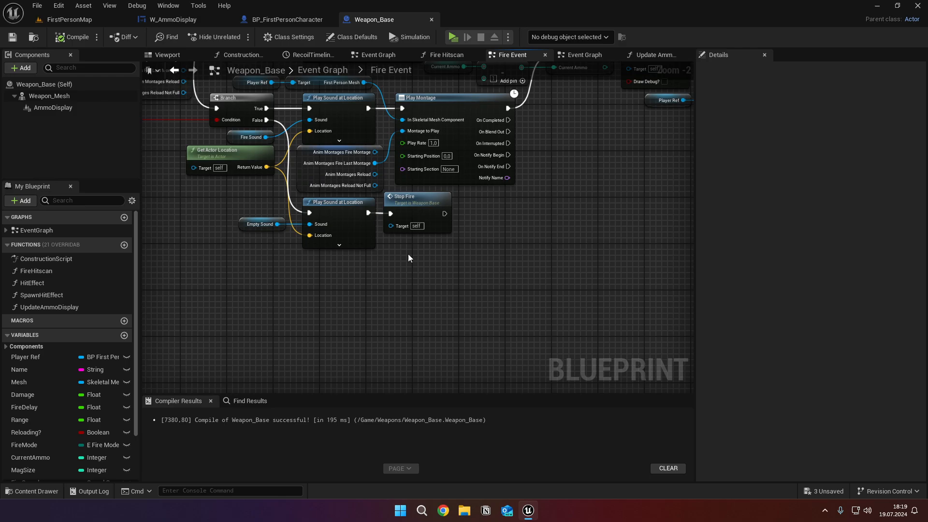
mouse_move(402, 225)
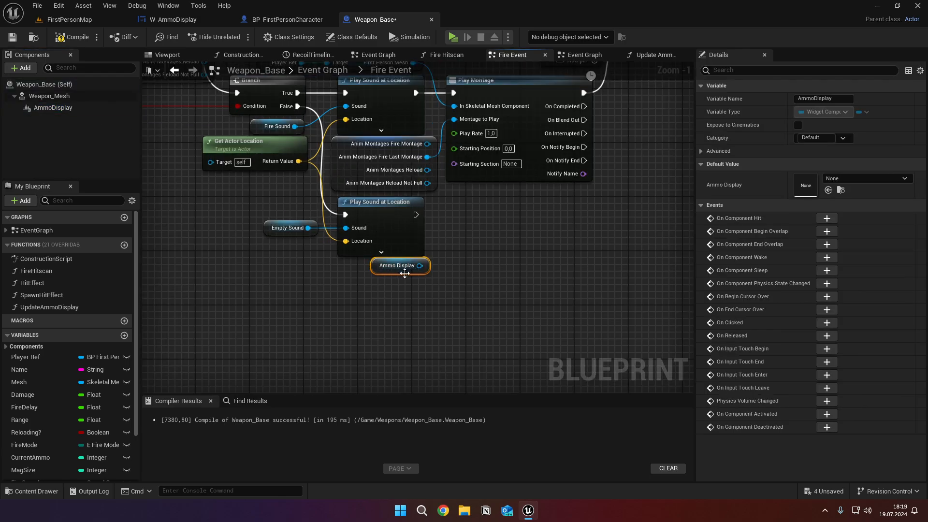
- Position the AmmoDisplay reference below the empty-sound node and search actions from its pin
drag(420, 265, 485, 272)
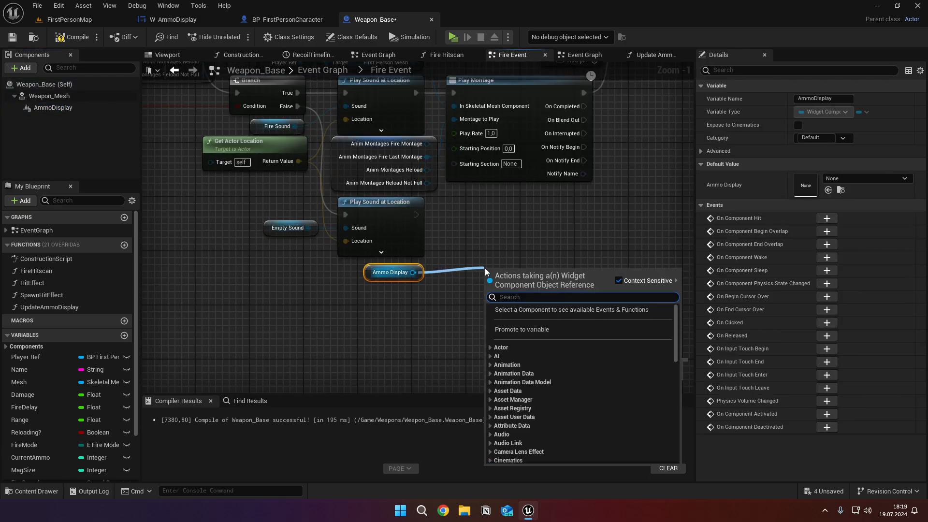
click(506, 269)
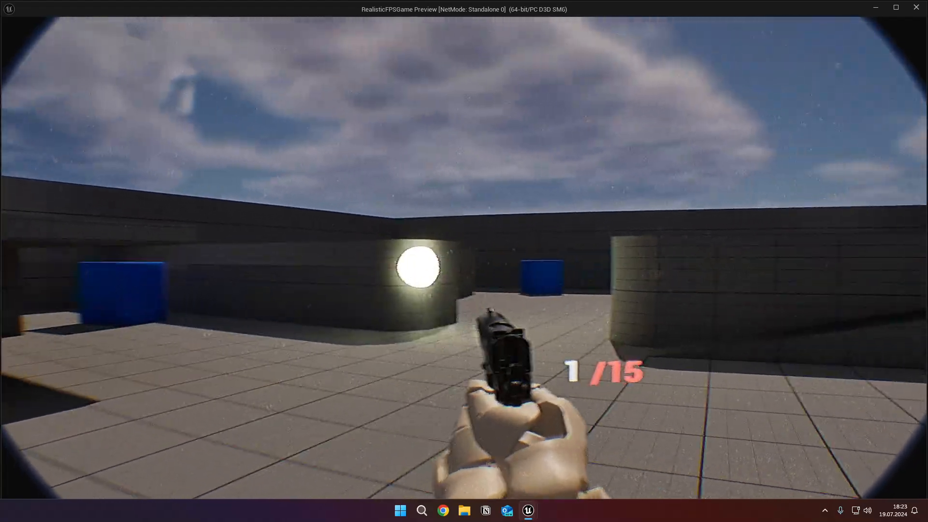
- Fire the pistol until the magazine empties, watching the readout reach 0 / 15
click(465, 261)
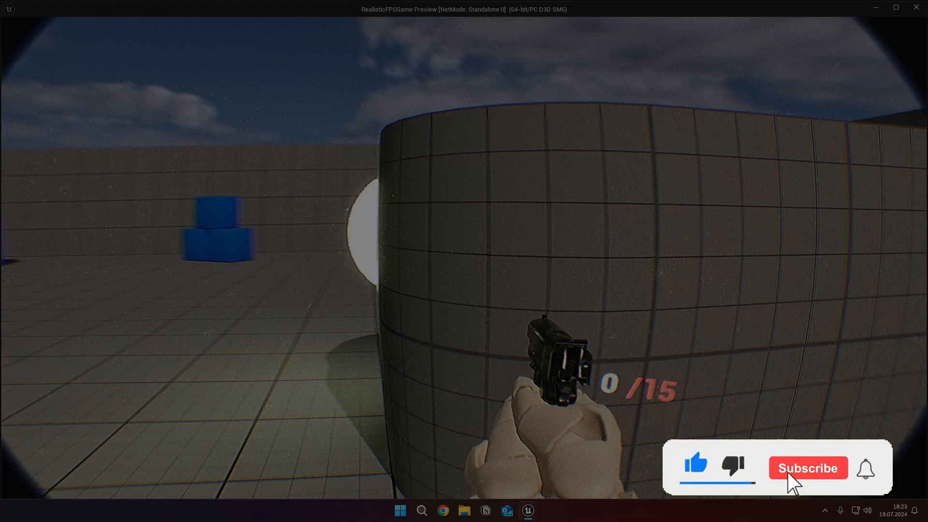
click(807, 468)
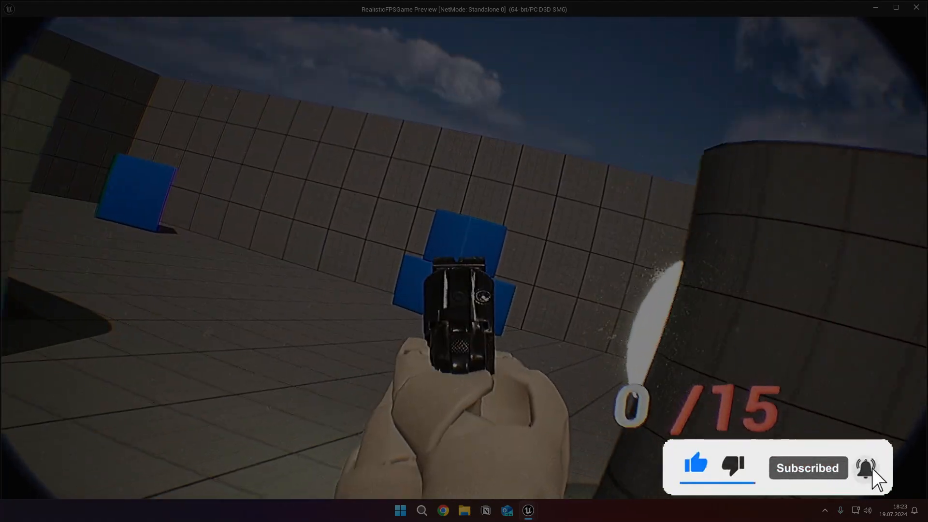